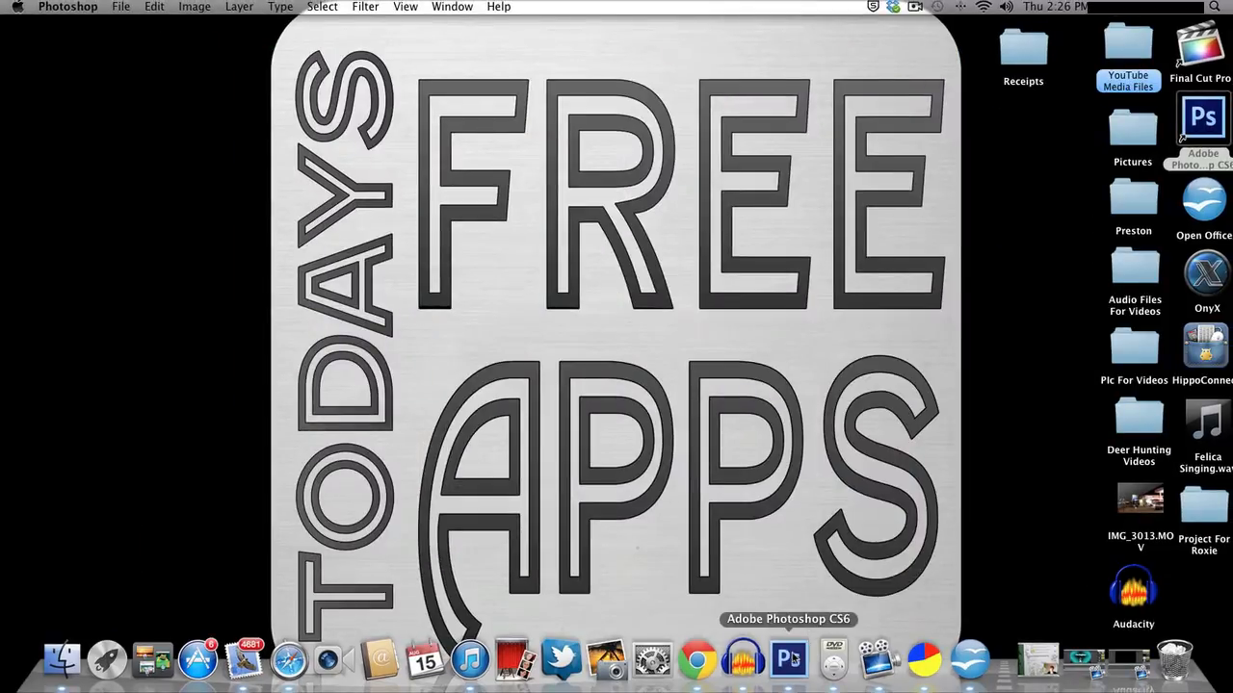
Launch Photoshop and create a new white 1280×720 pixel document.
click(787, 660)
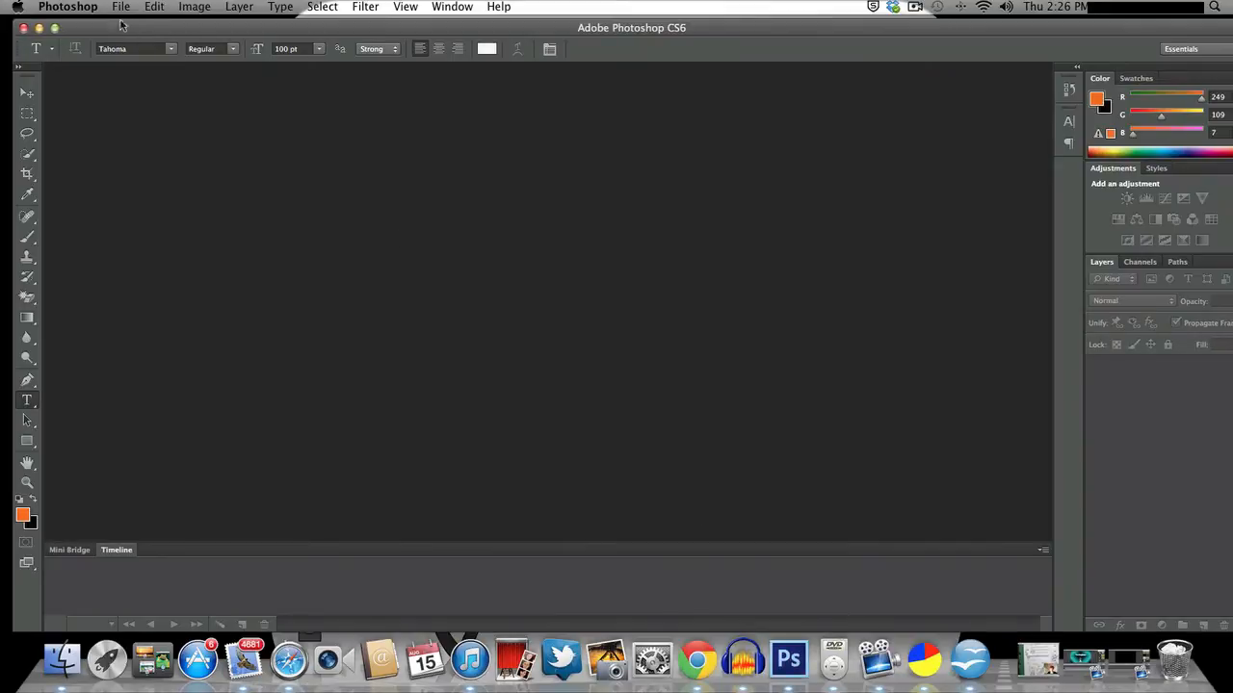
click(120, 6)
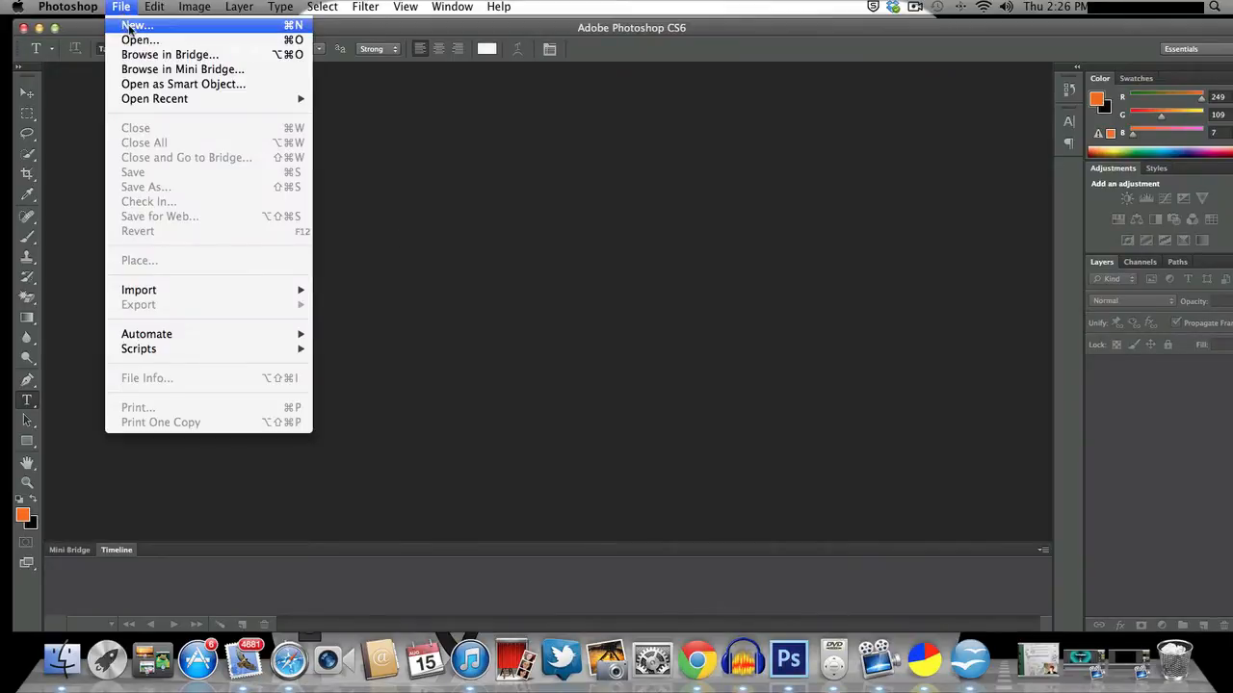
click(136, 25)
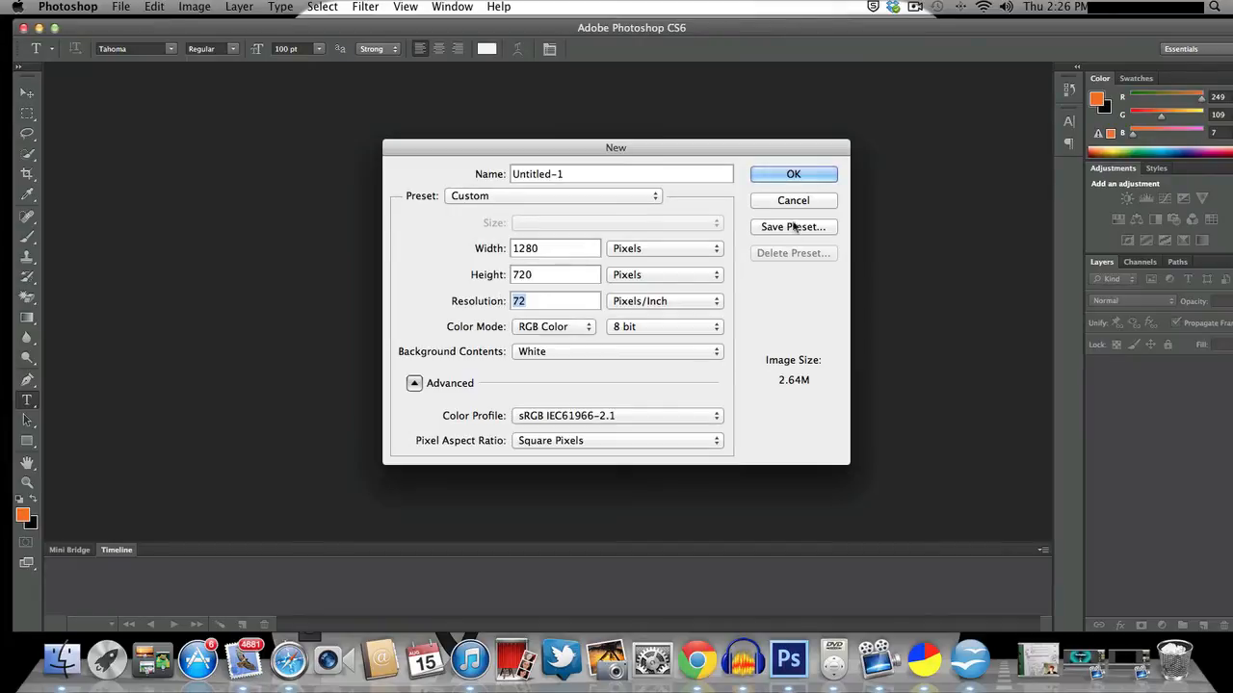
click(793, 173)
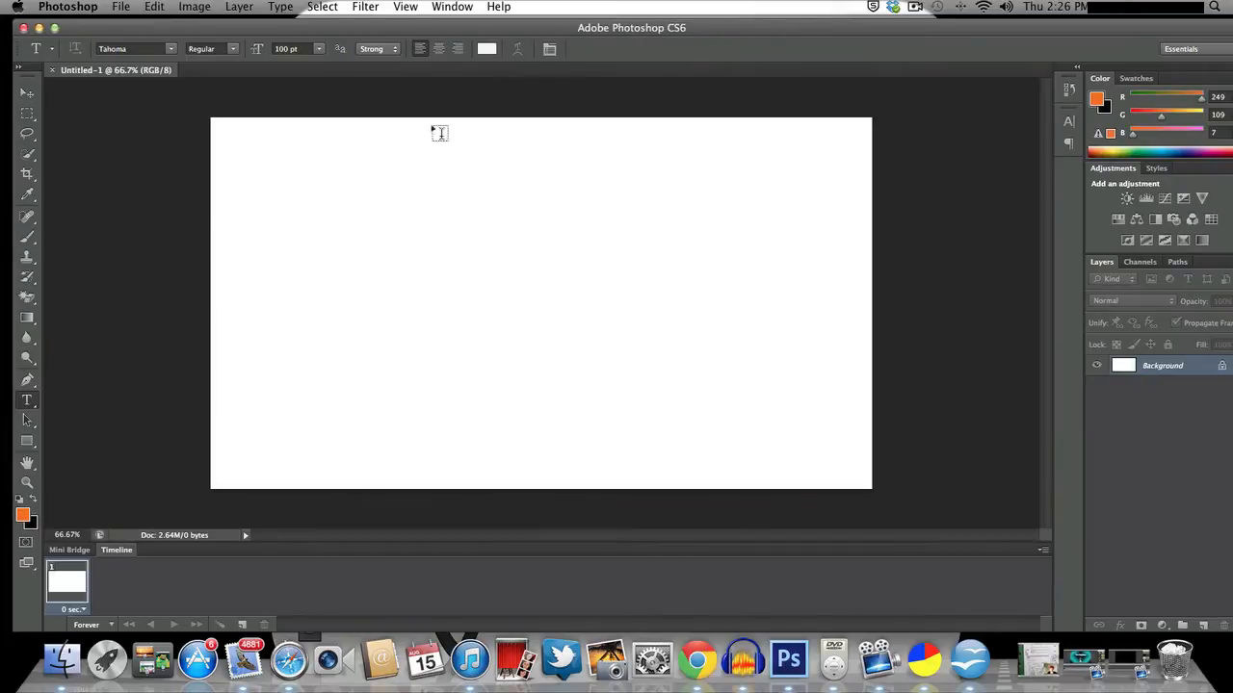
mouse_move(228, 461)
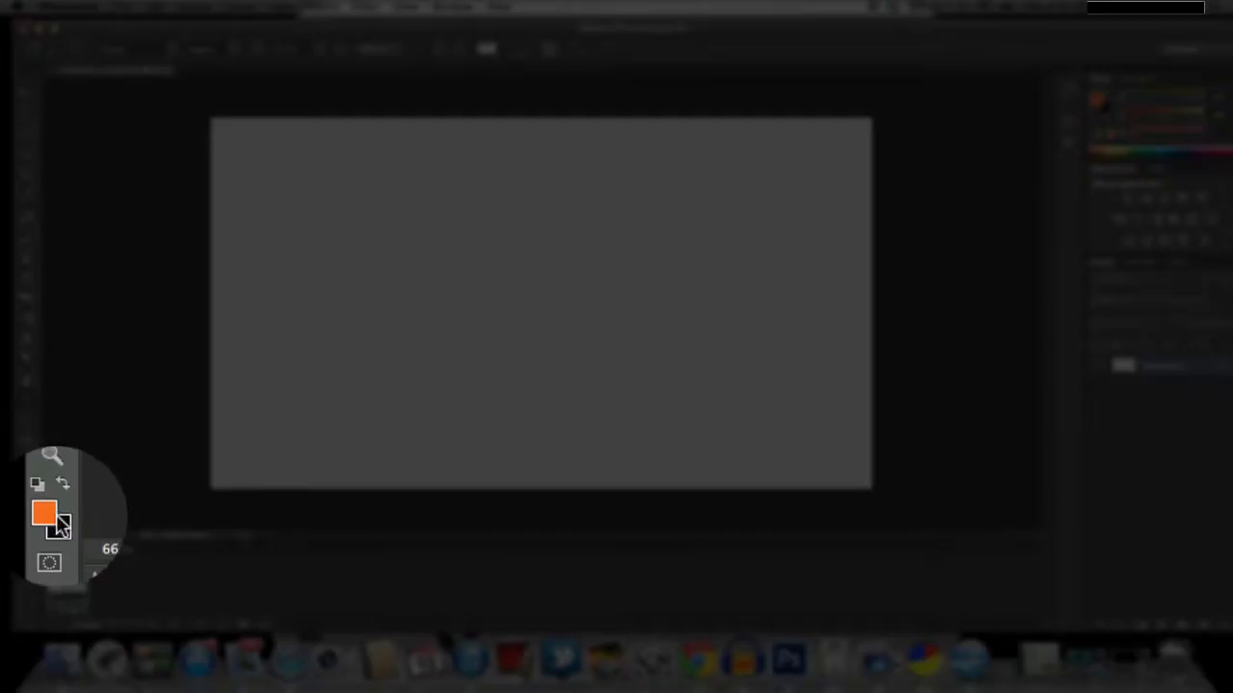
Set orange foreground and near-black background, then drag a top-to-bottom gradient across the canvas.
click(45, 514)
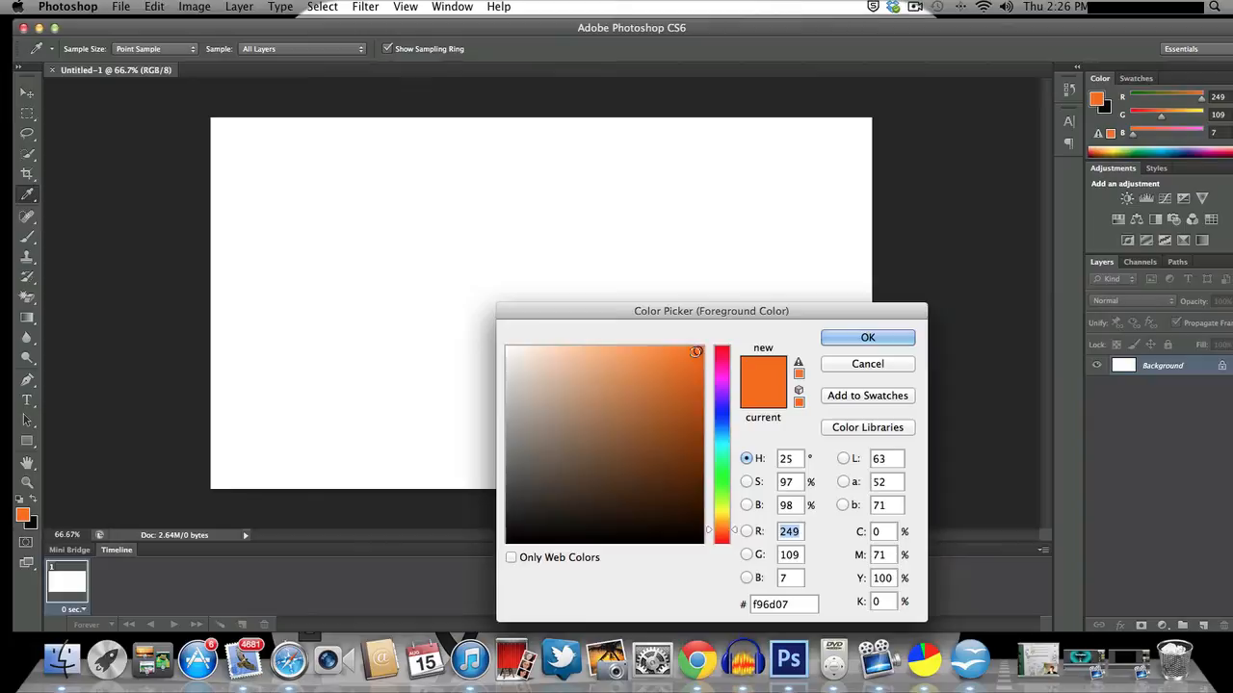
mouse_move(867, 337)
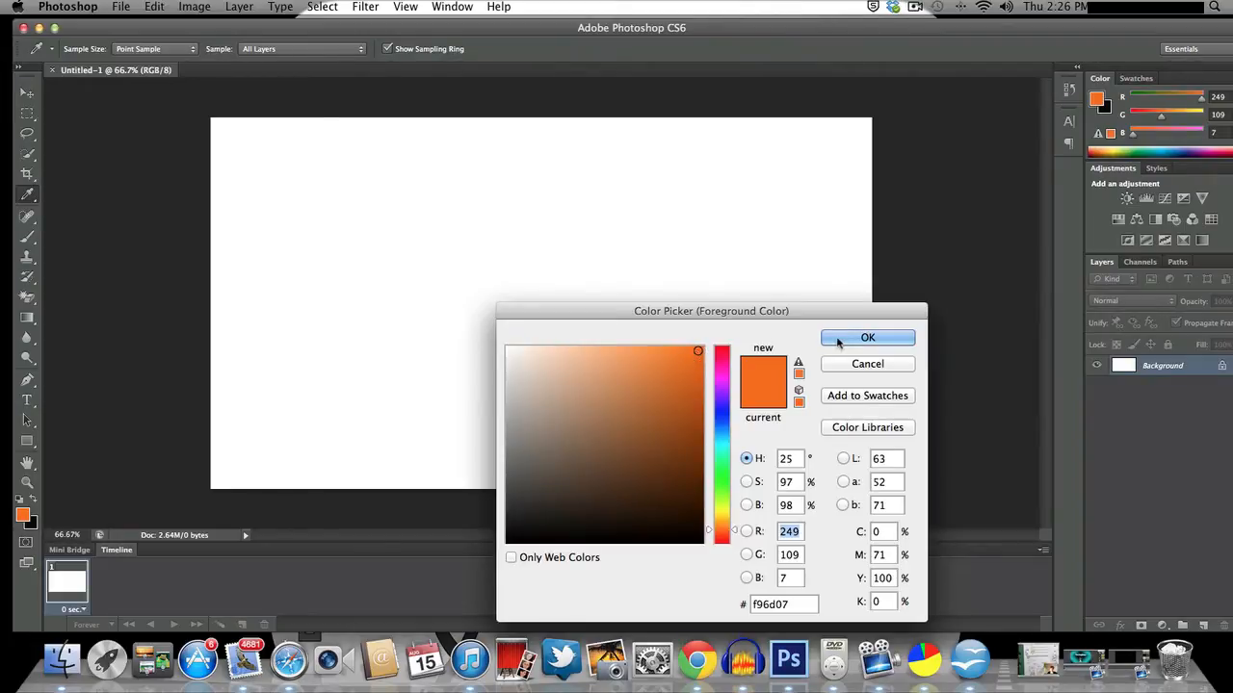
click(867, 337)
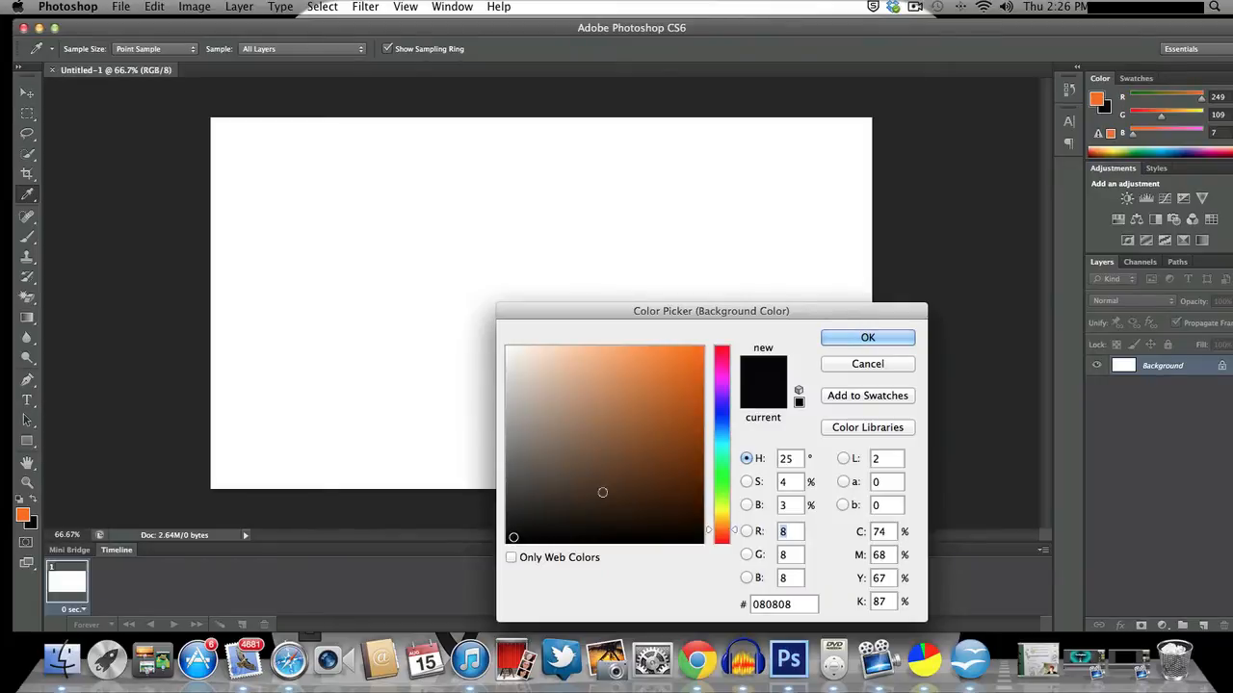
click(866, 337)
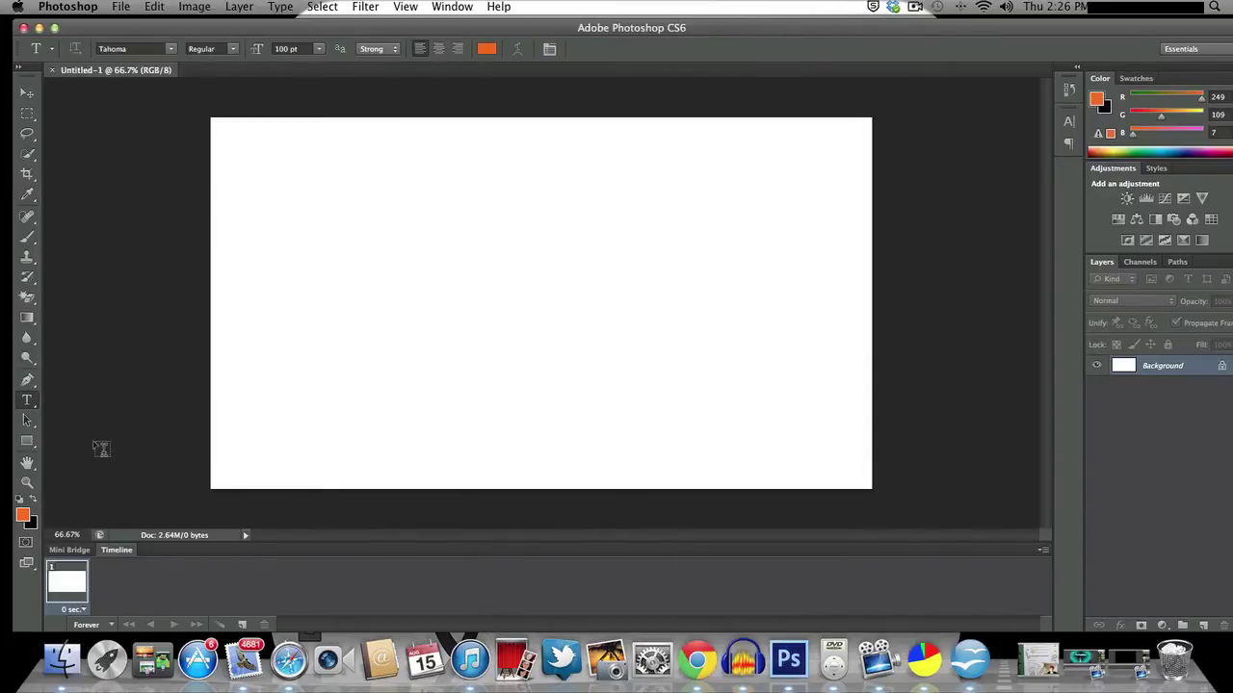
click(27, 317)
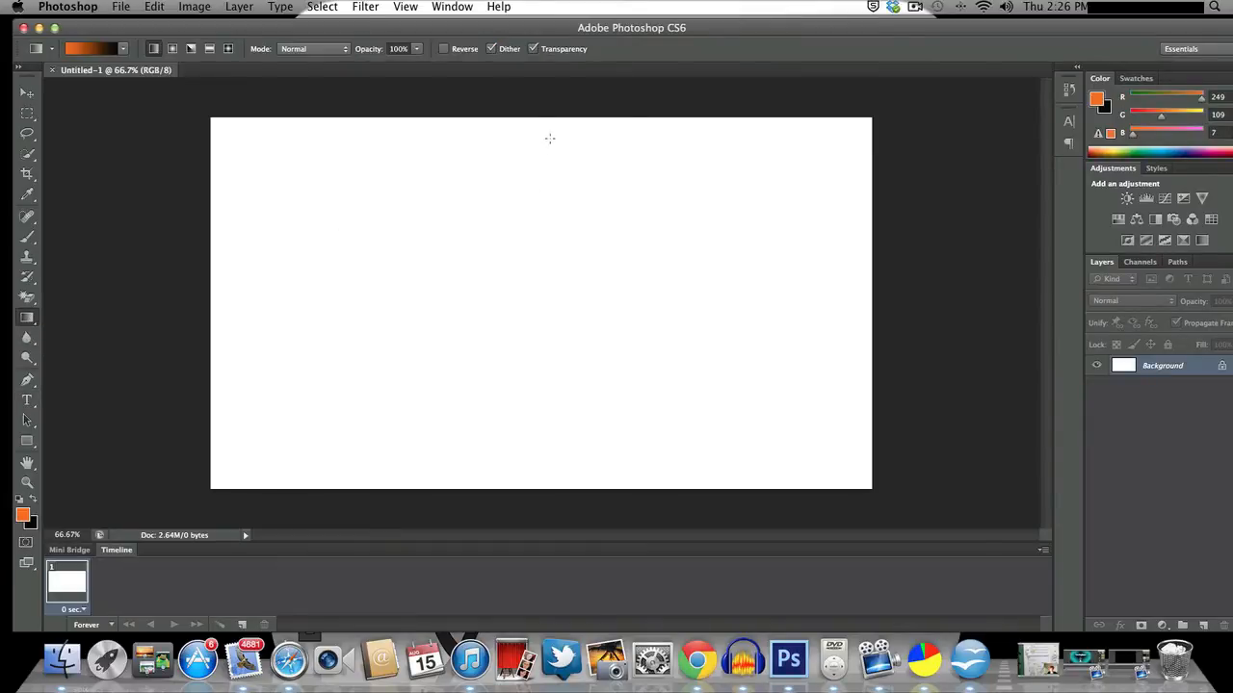
mouse_move(525, 114)
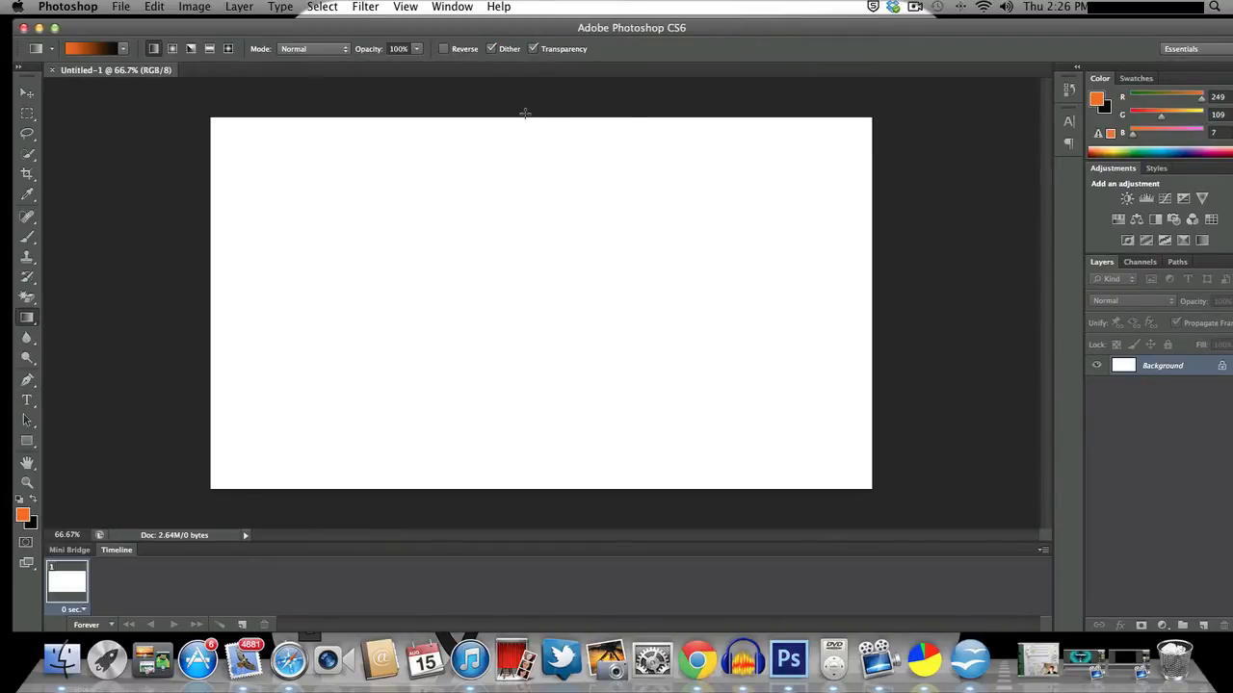
drag(525, 114, 525, 328)
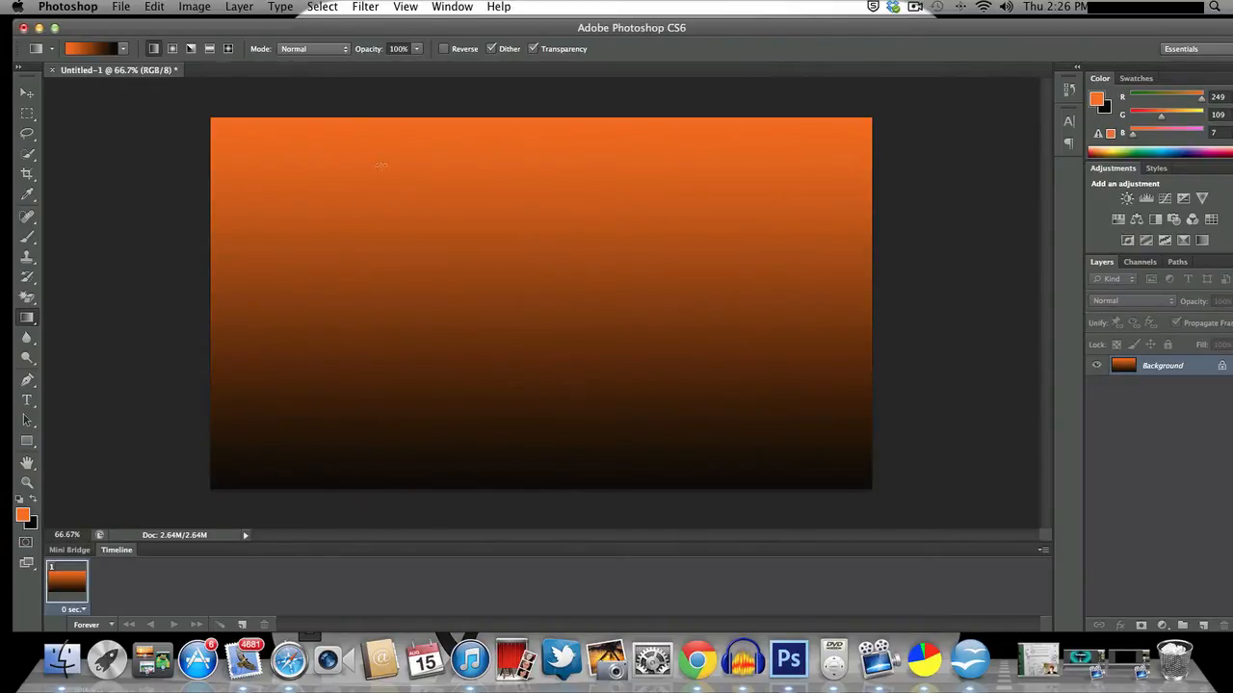
Apply Filter > Distort > Wave with minimum wavelength 1 and a reduced maximum wavelength.
click(364, 7)
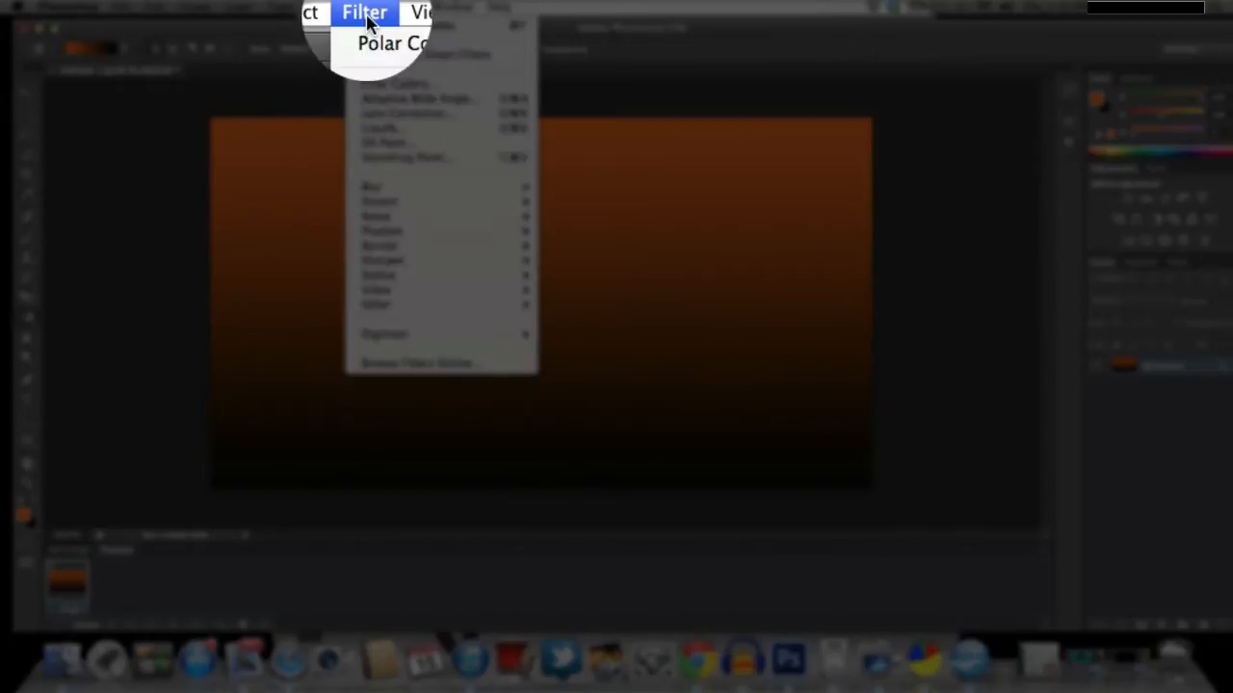
mouse_move(378, 201)
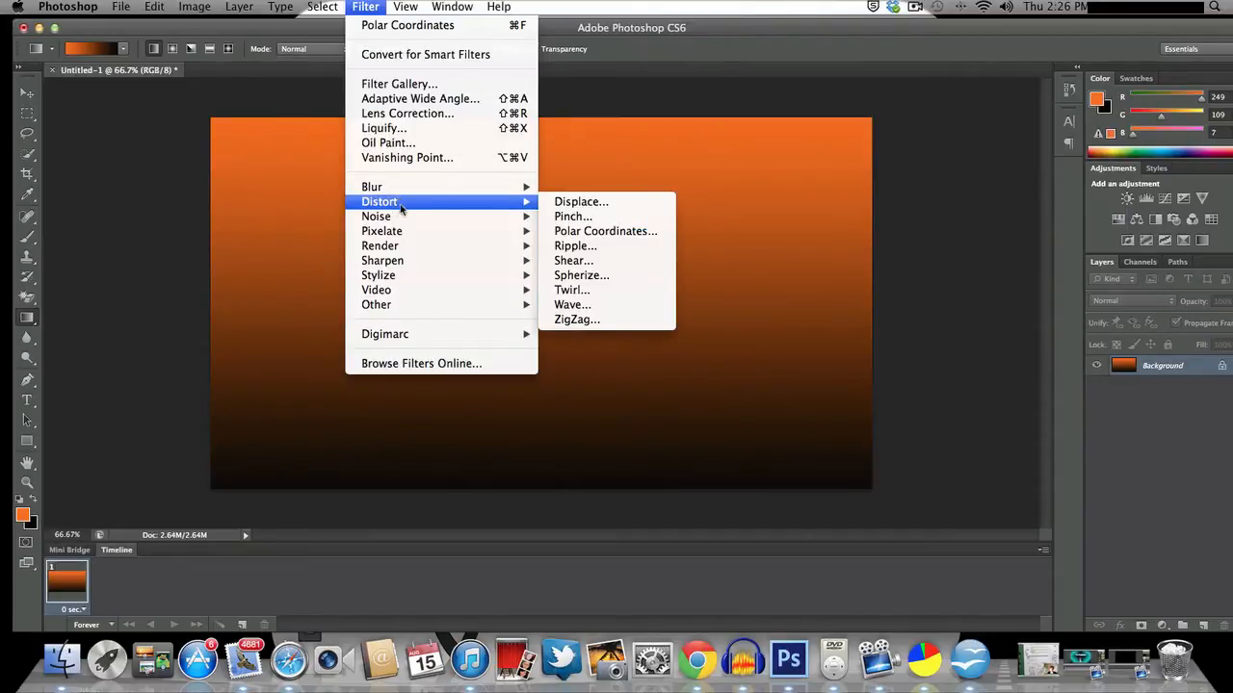
mouse_move(571, 305)
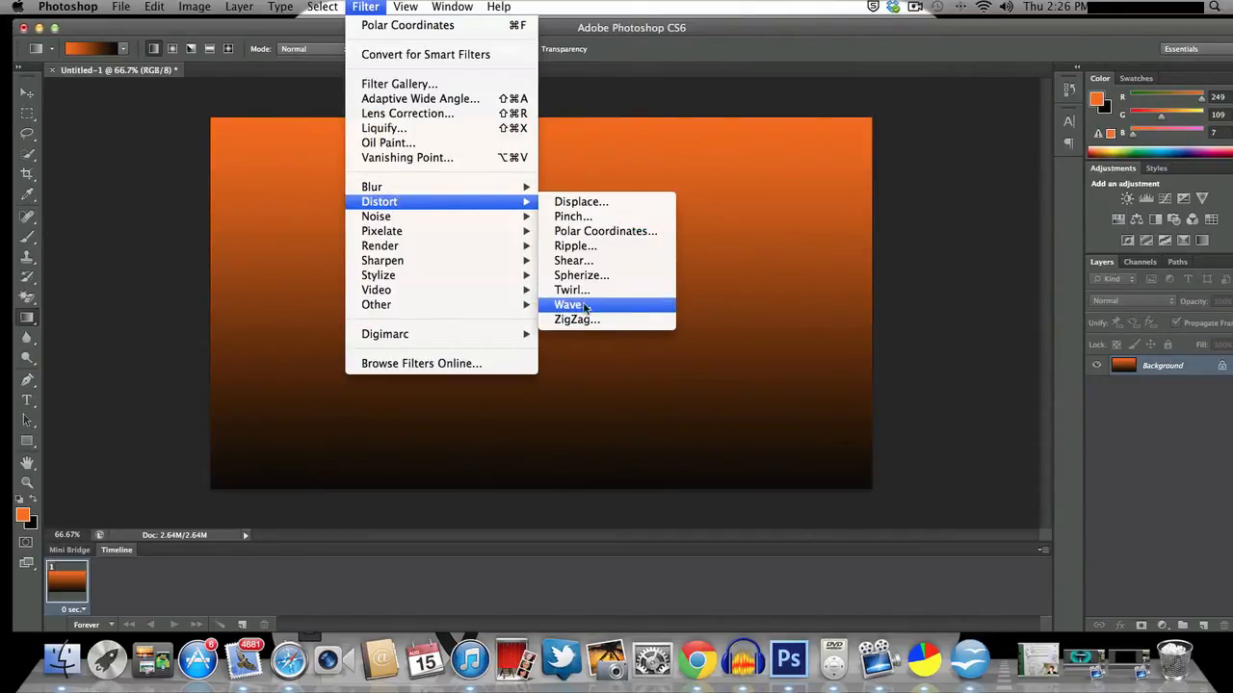
click(569, 304)
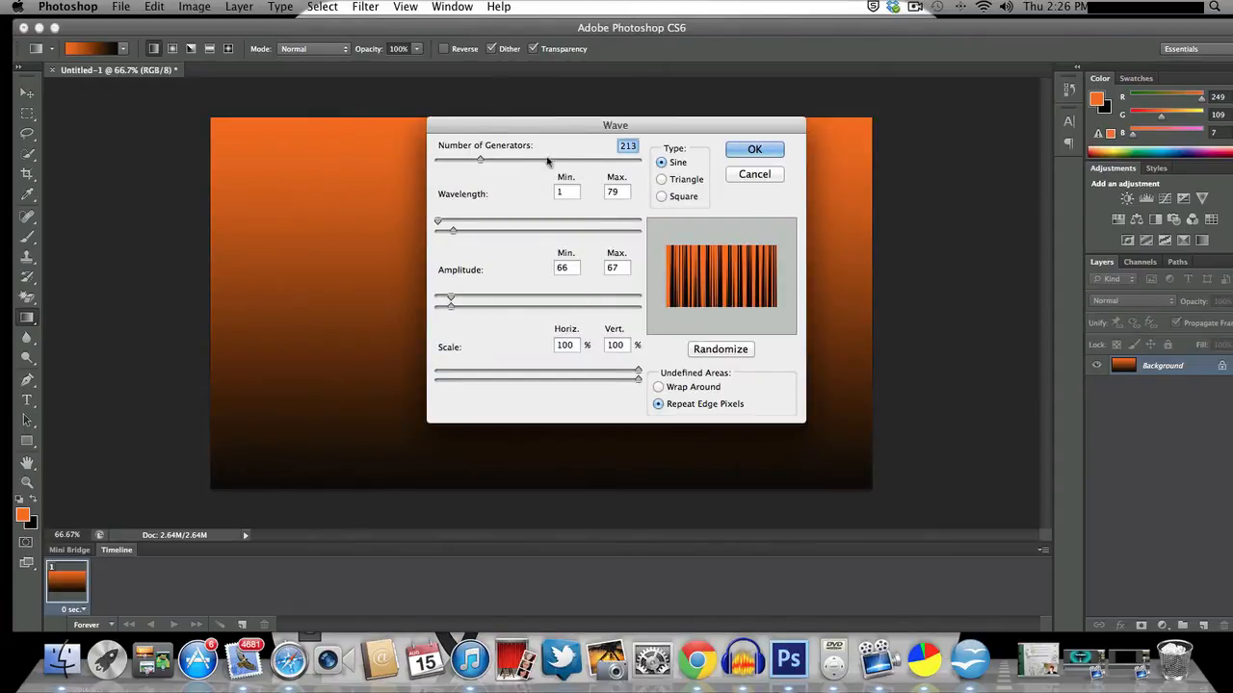
mouse_move(458, 272)
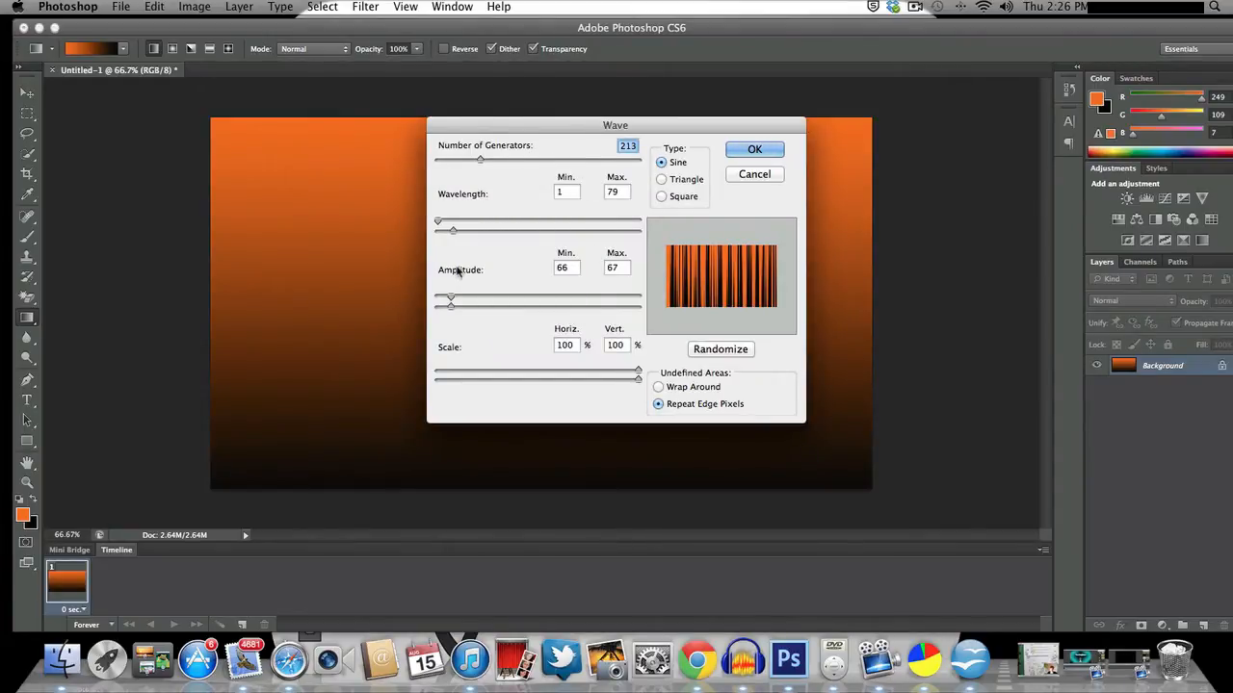
drag(452, 228, 459, 229)
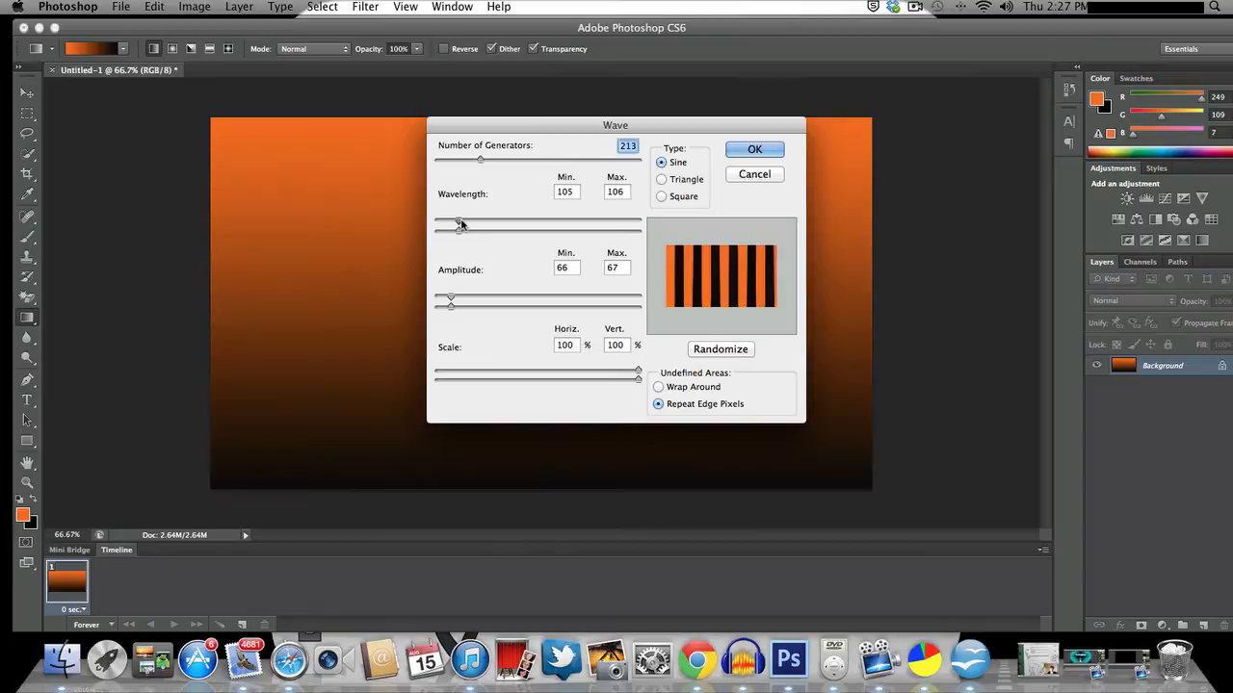
drag(458, 222, 462, 229)
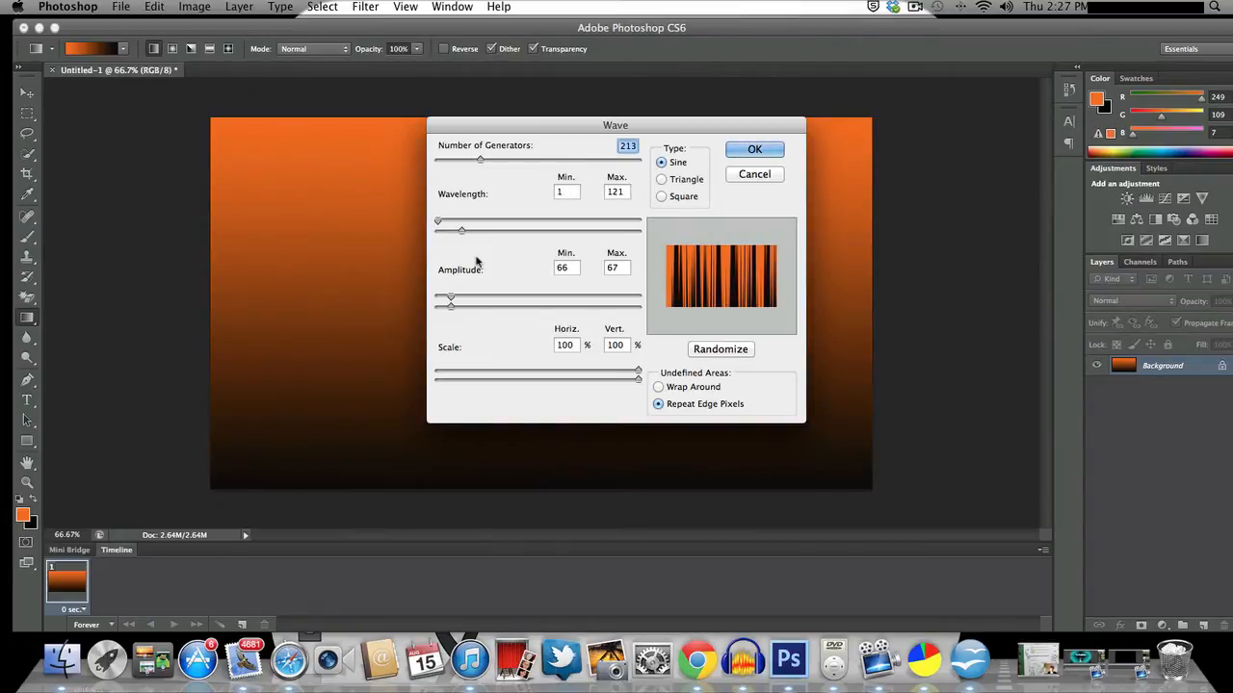
drag(462, 230, 441, 230)
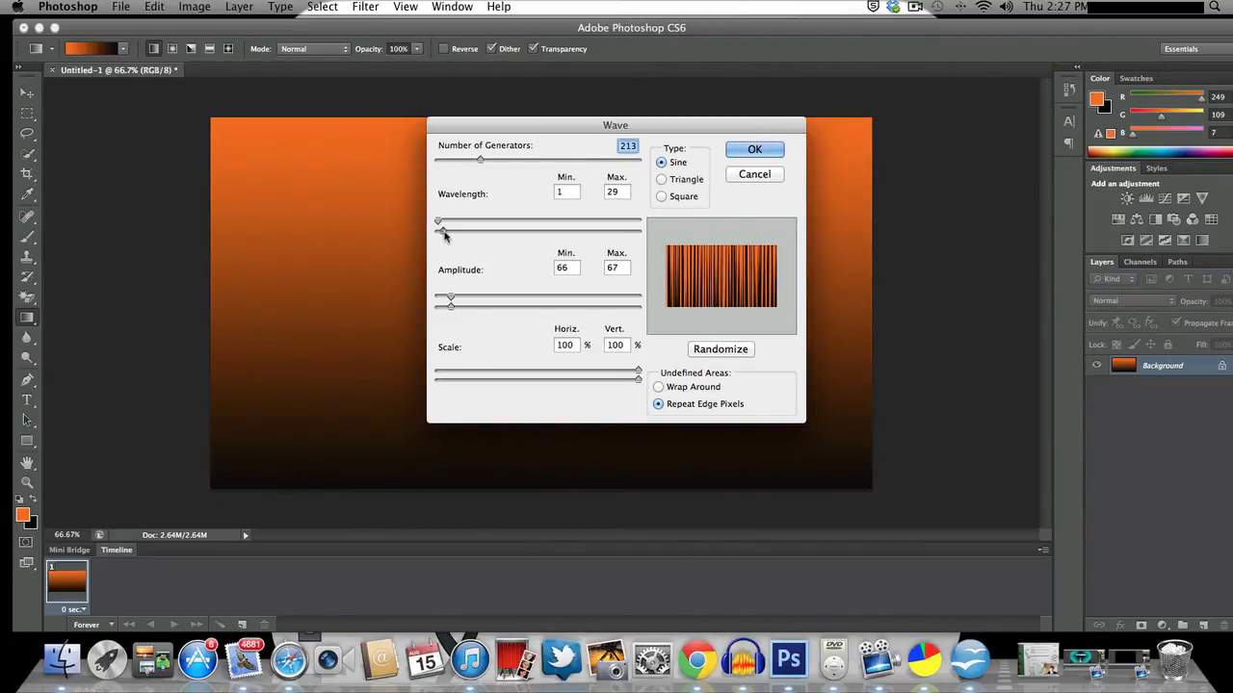
drag(440, 221, 458, 221)
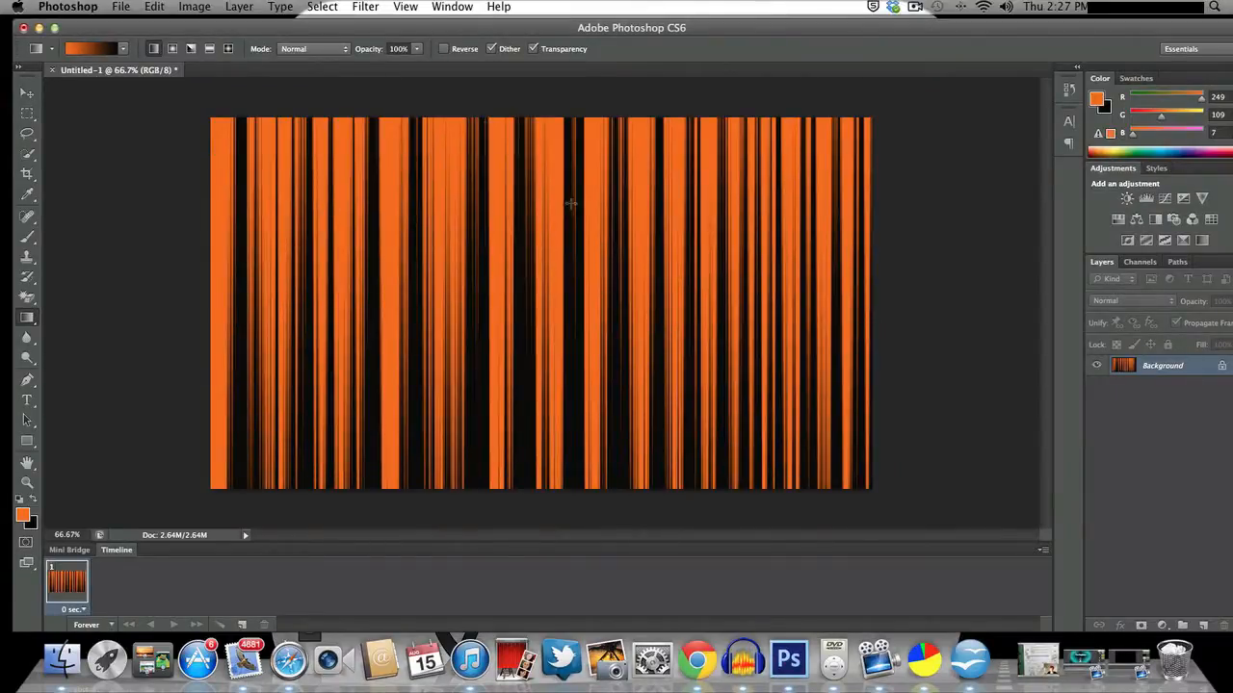
Apply Polar Coordinates (Rectangular to Polar) to wrap the stripes into a radial burst.
click(364, 6)
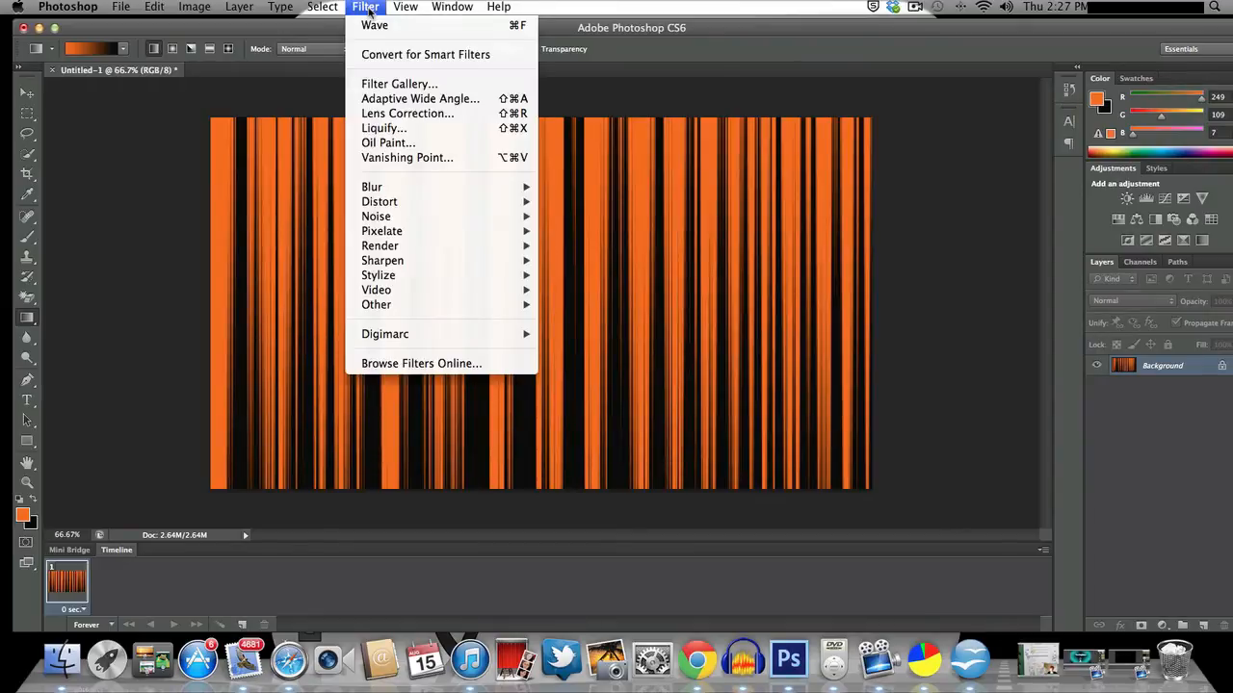
mouse_move(379, 201)
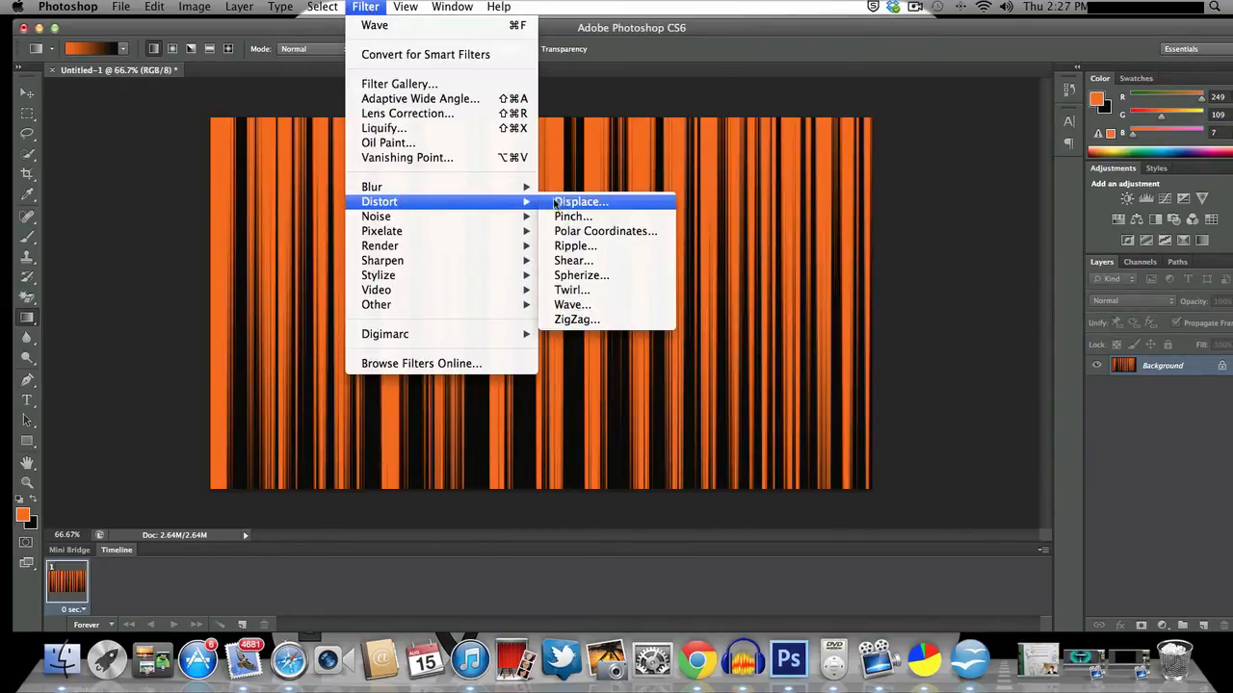
click(605, 231)
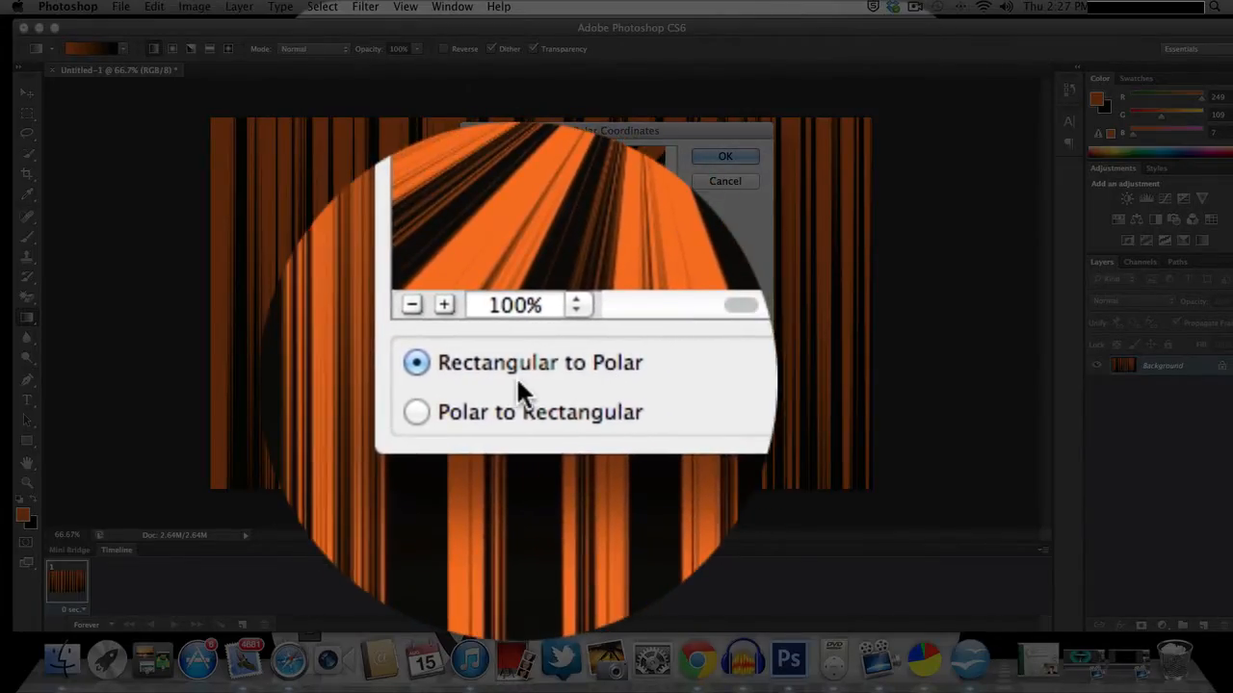
click(724, 155)
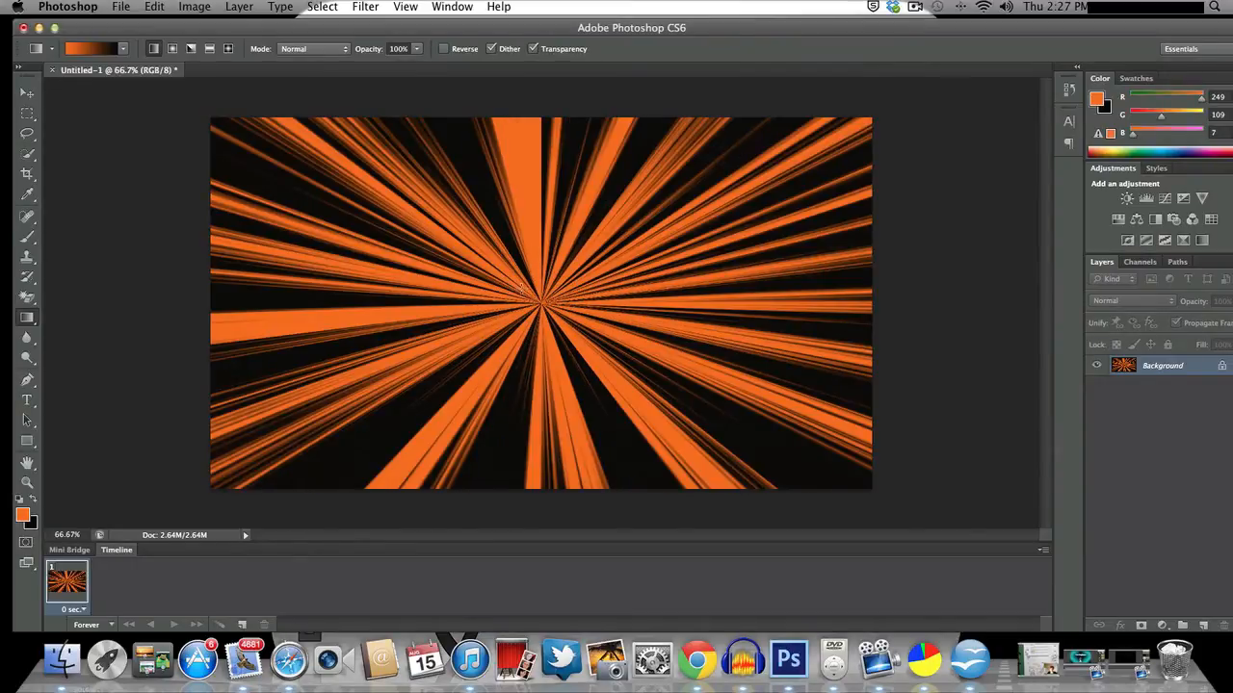
mouse_move(74, 337)
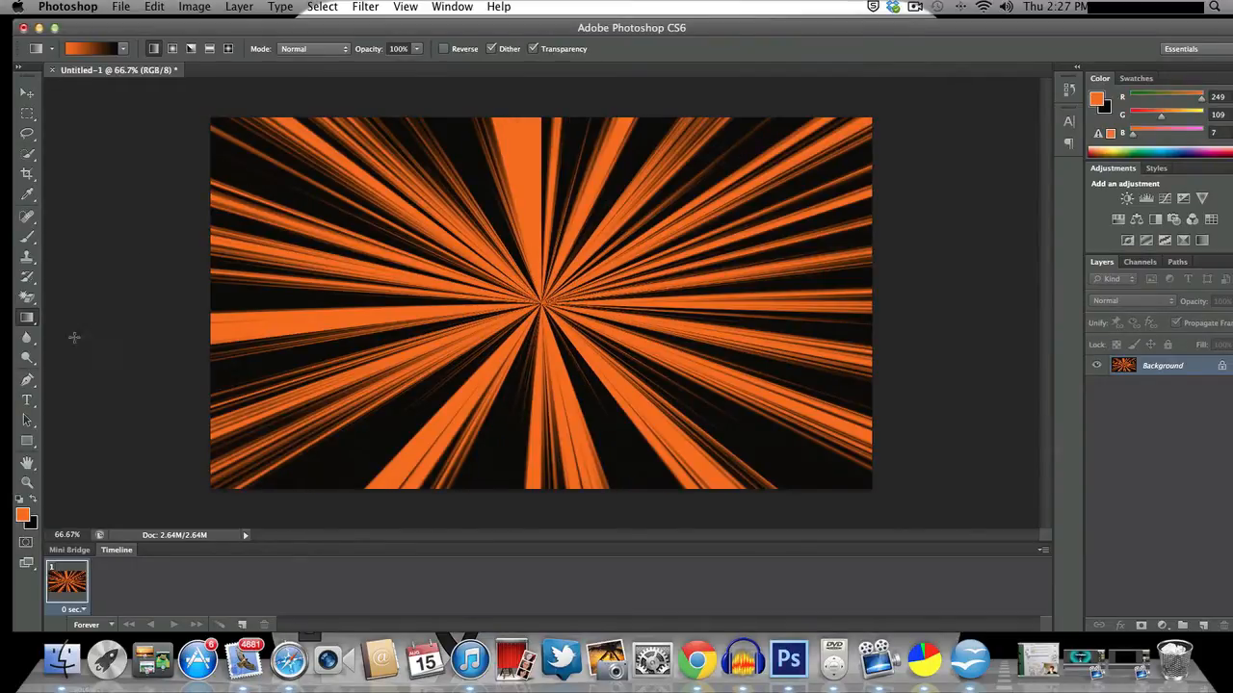
Set the text colour to white and start a text box near the top left.
click(27, 399)
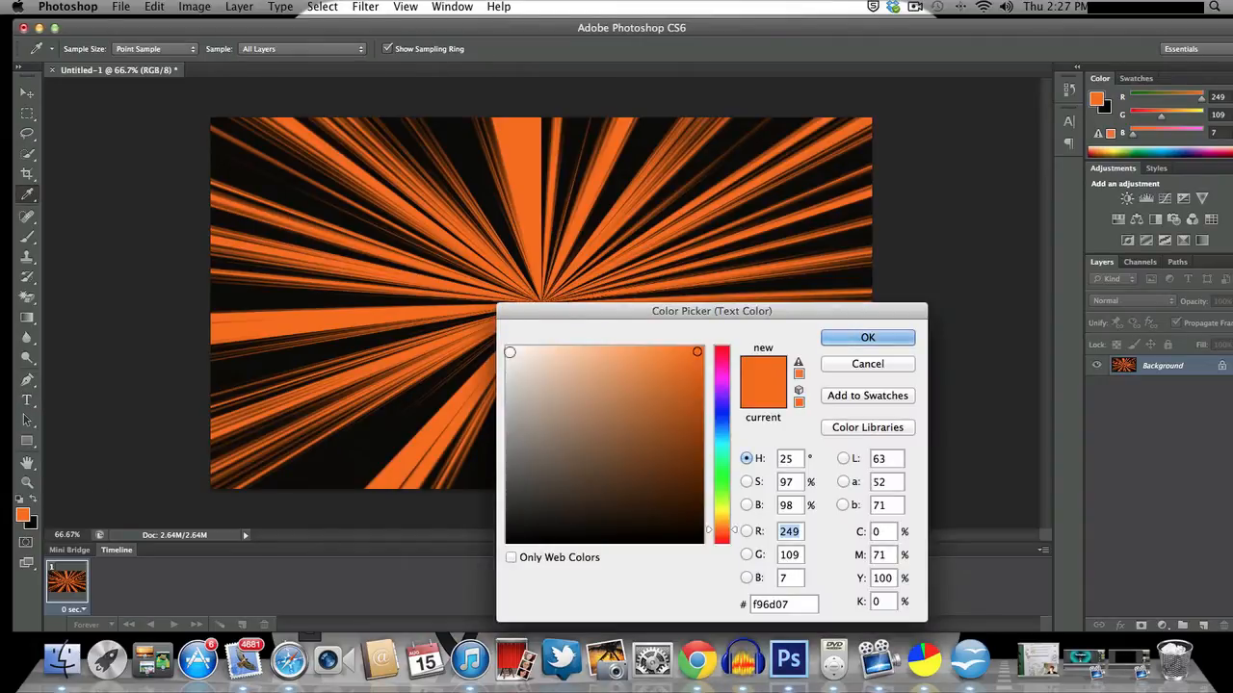
click(866, 338)
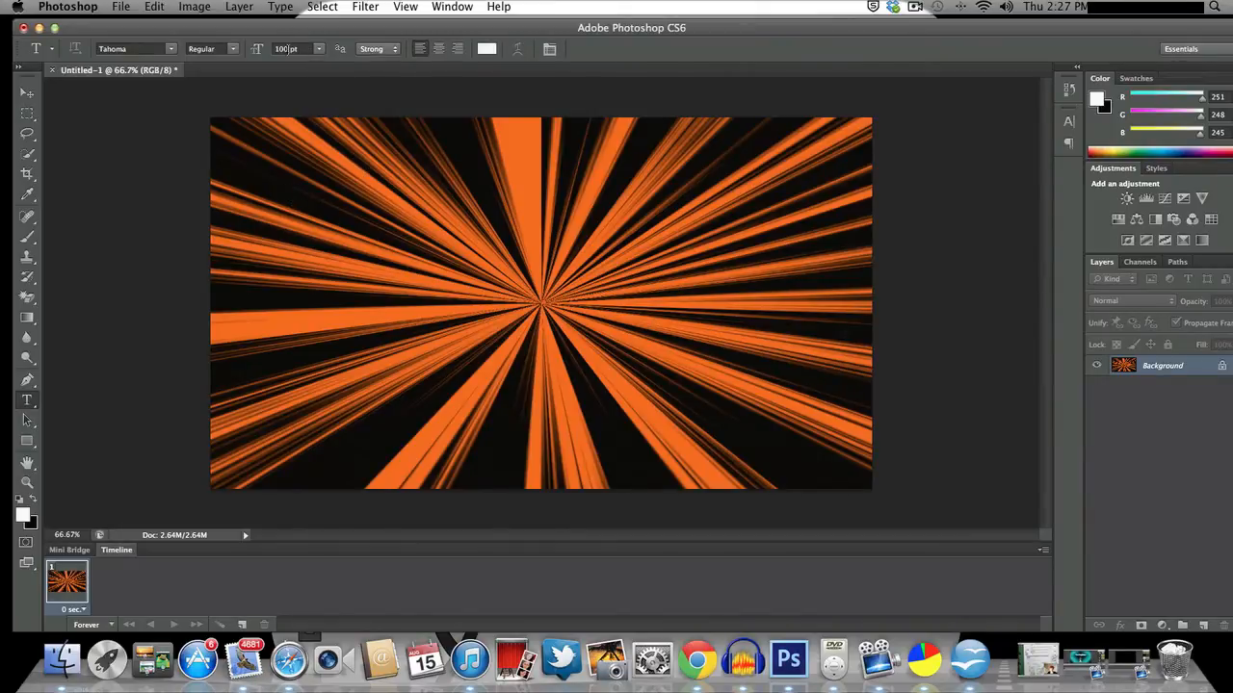
click(272, 153)
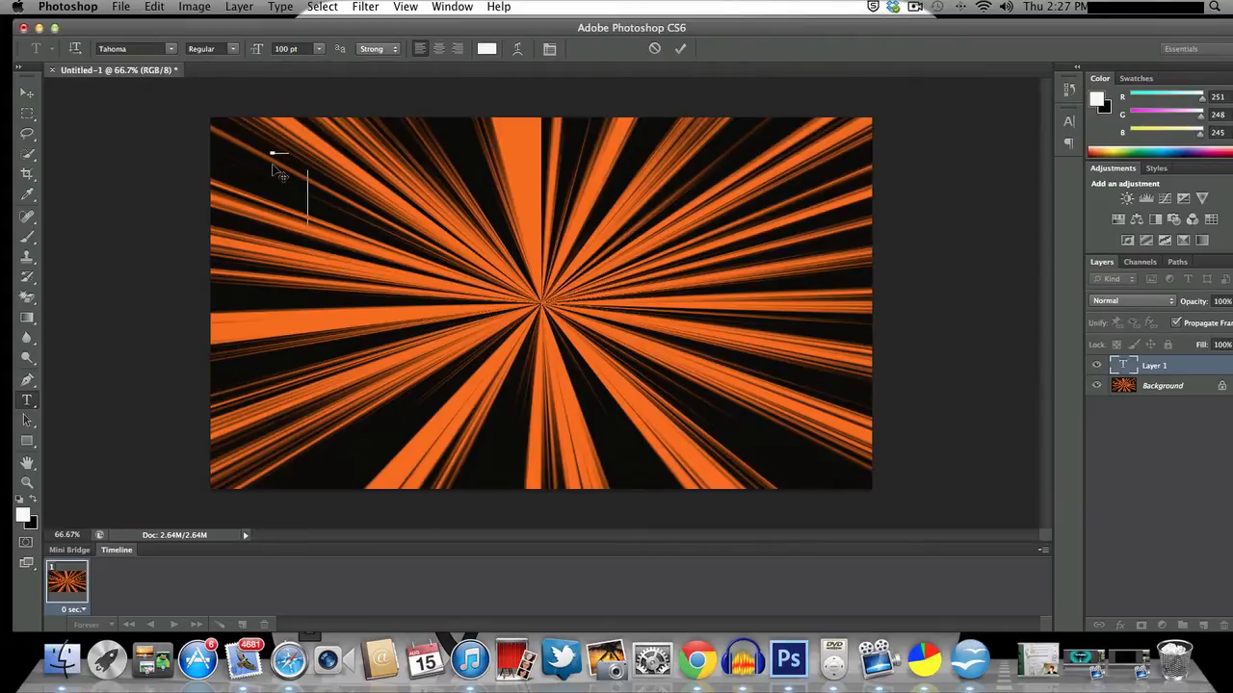
Type the title 'How To Make A CoolThumbnail Like This!!!'.
text(How To M)
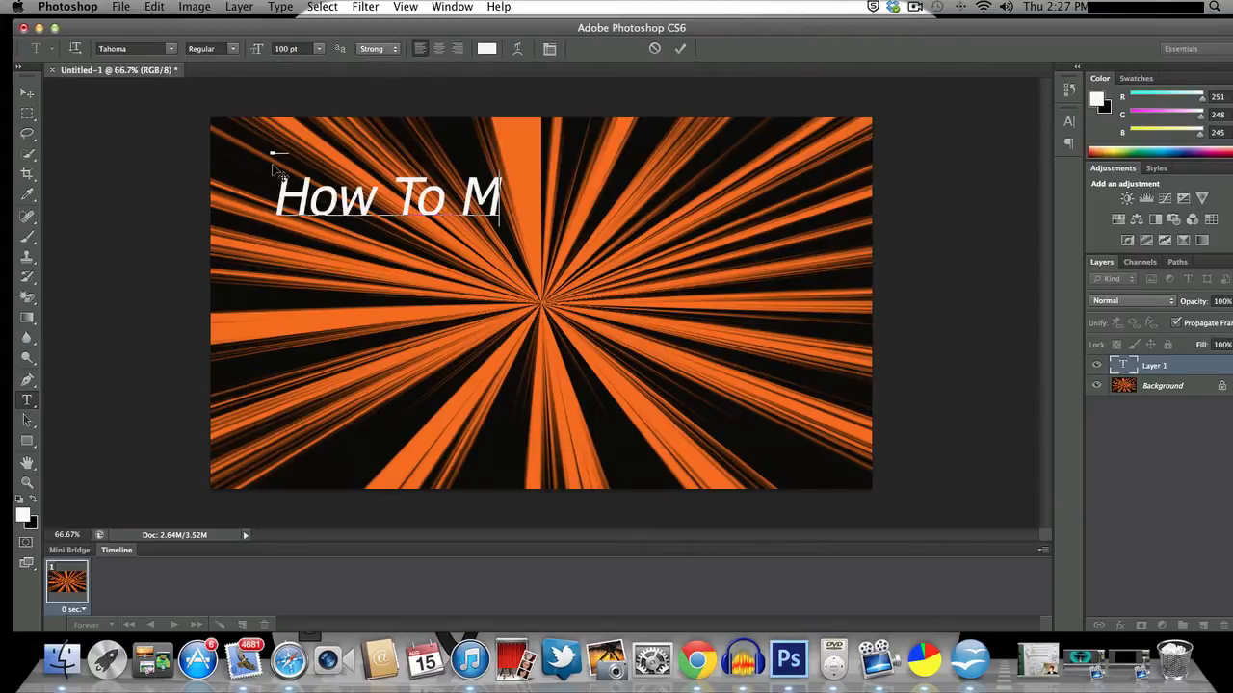
text(ake A)
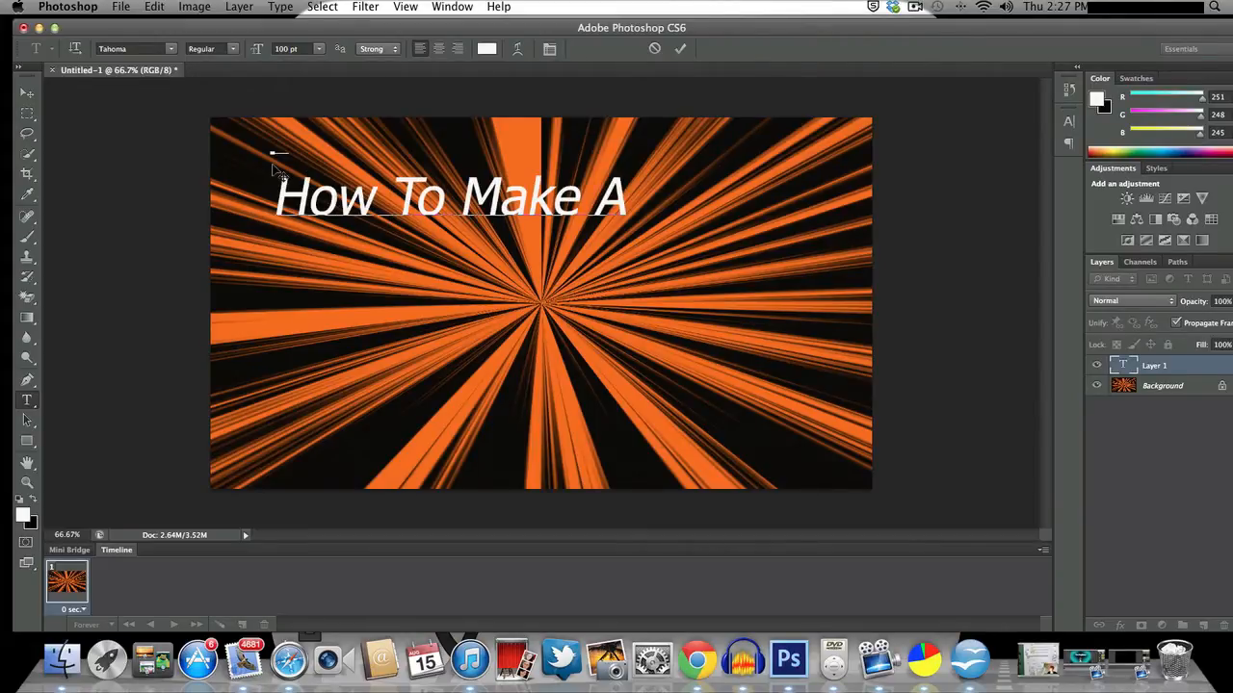
text(Thum)
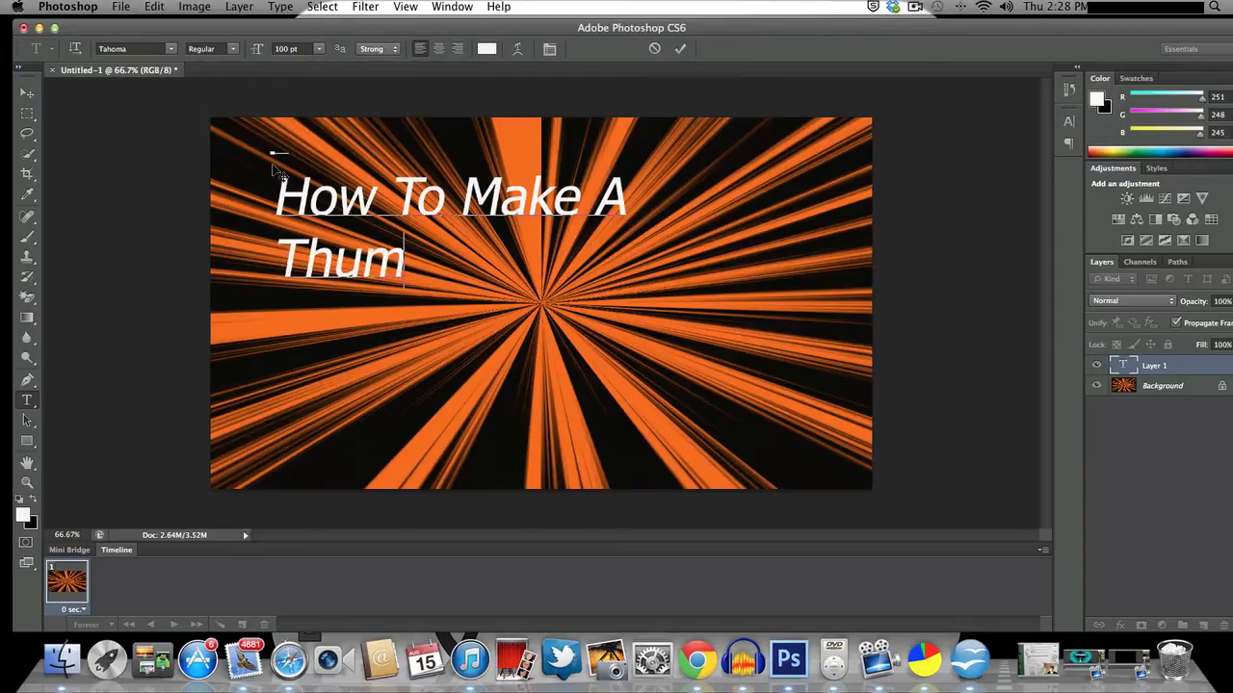
text(bnail)
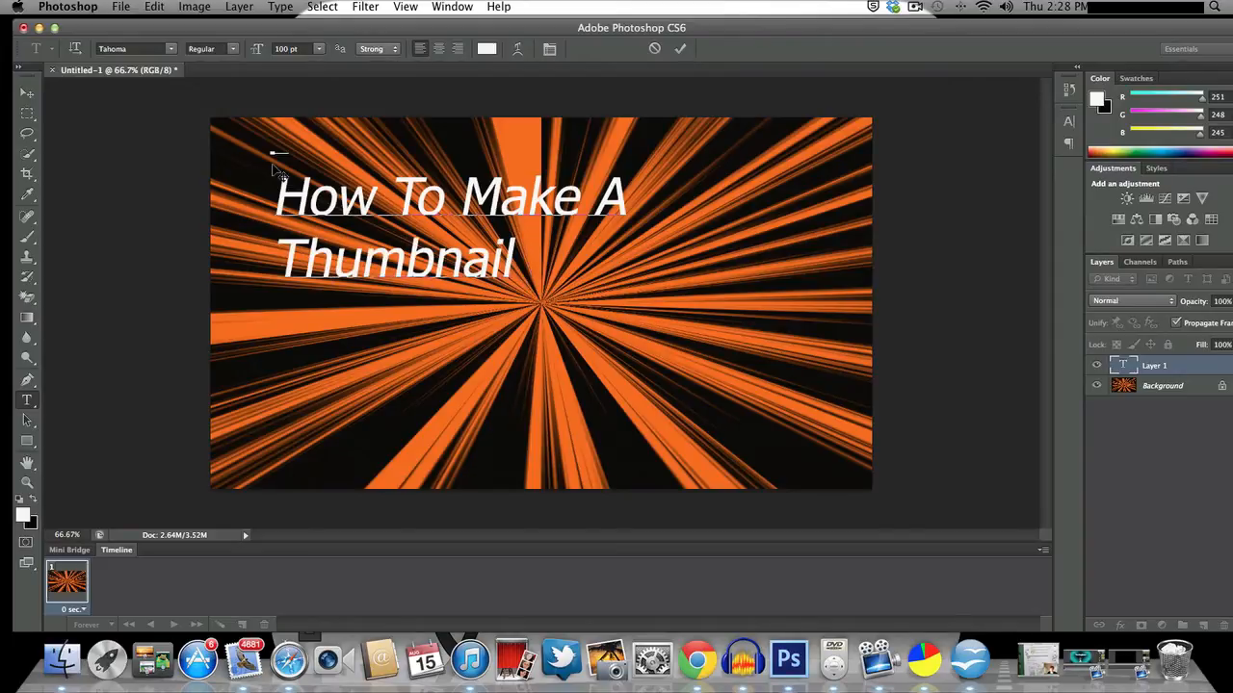
text(Like)
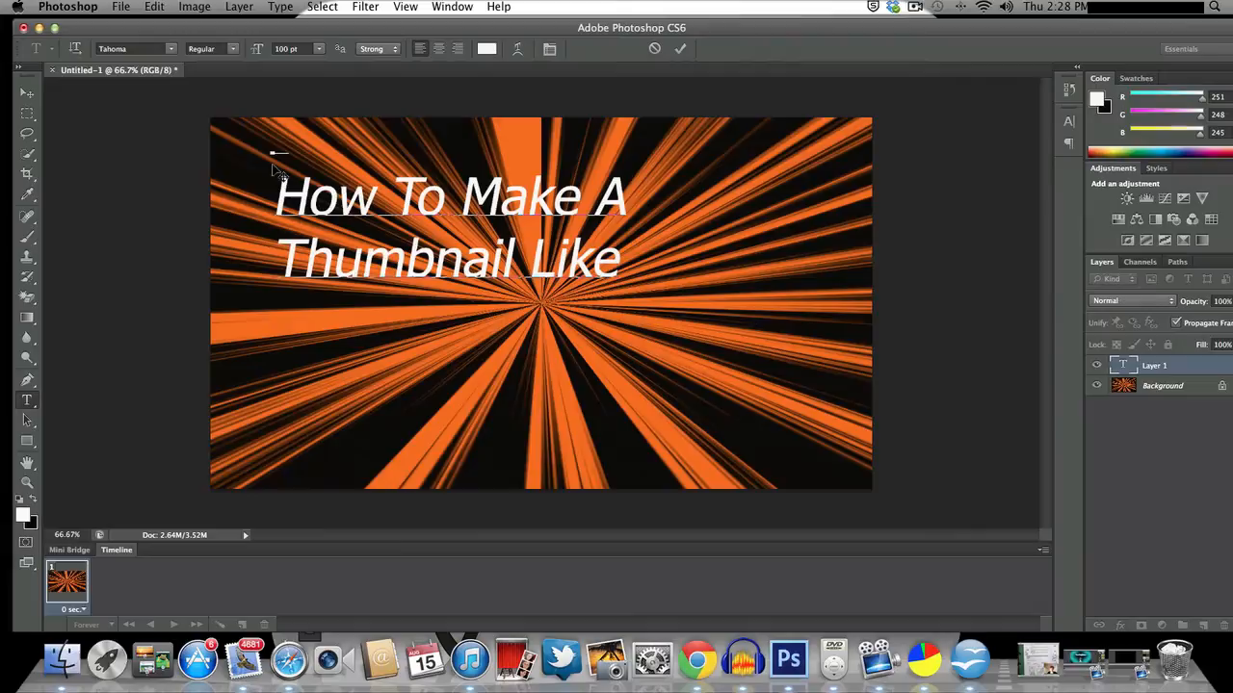
text(This)
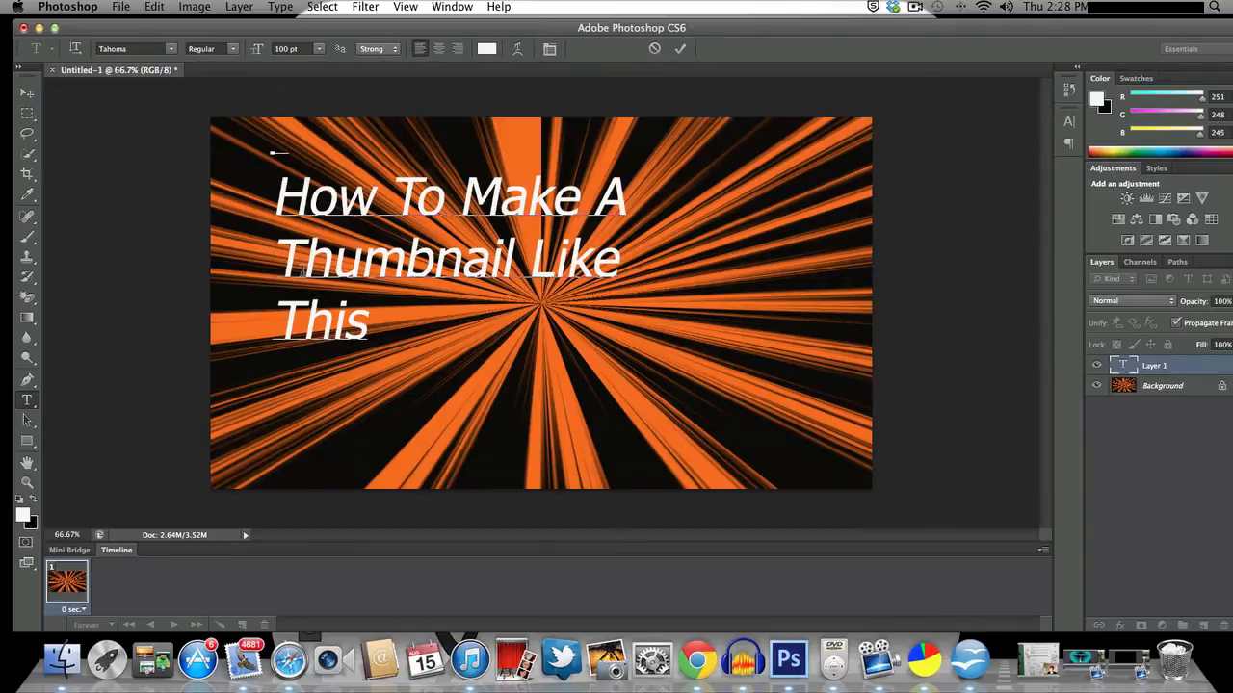
text(Cool)
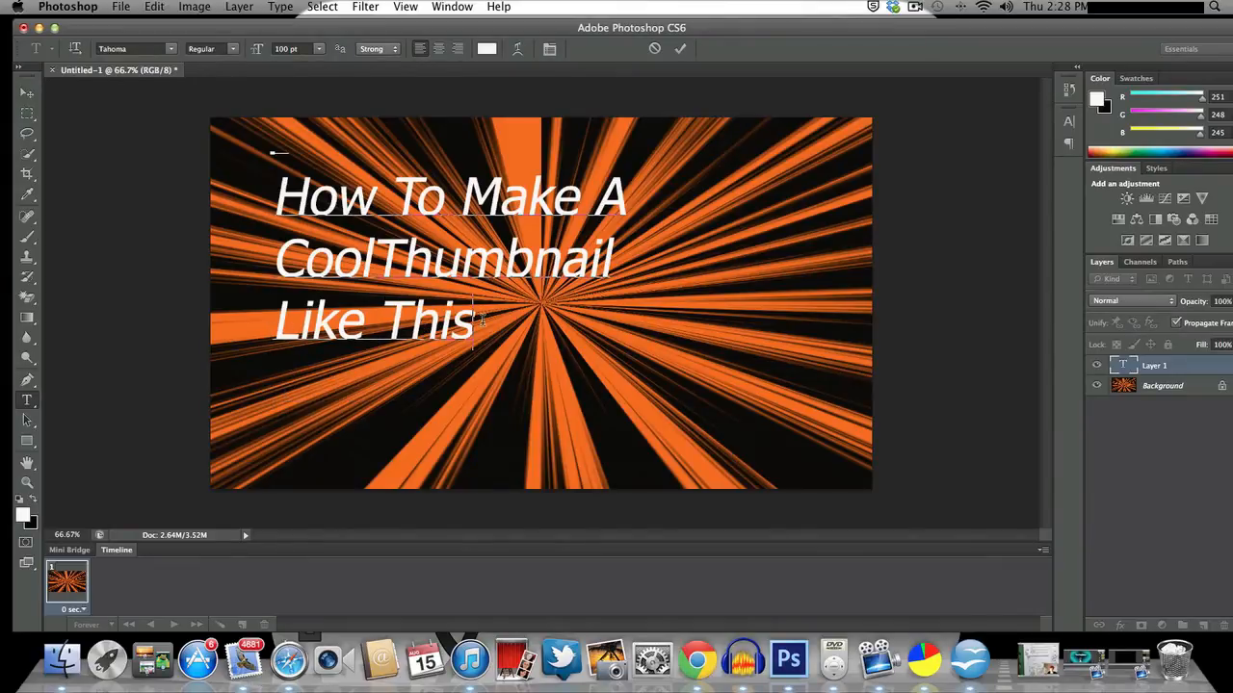
text(!!!)
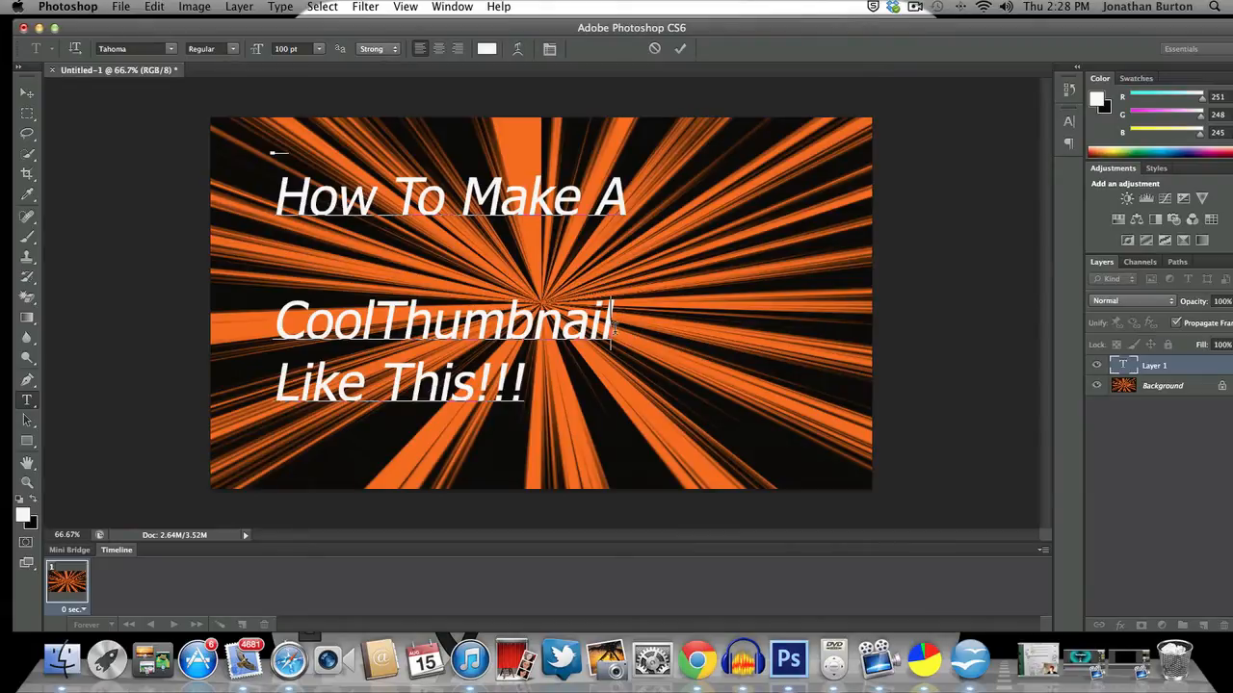
Break the title onto three widely spaced lines, nudging 'Like This!!!' right.
key(return)
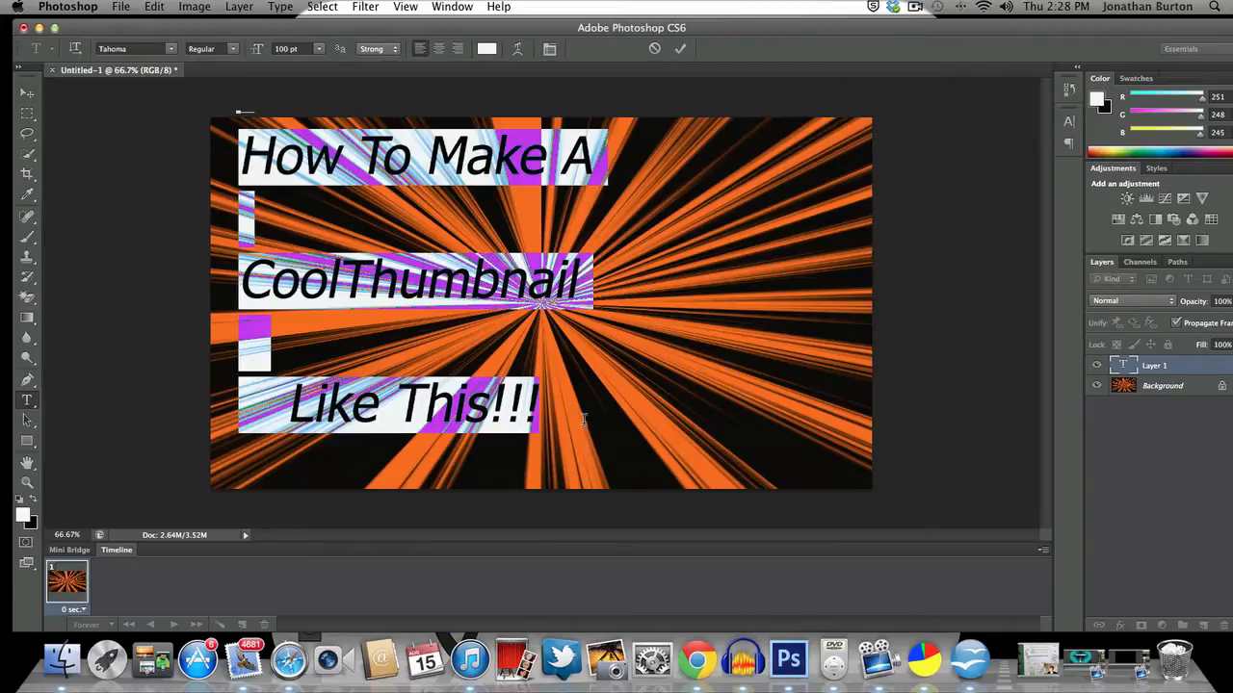
click(238, 6)
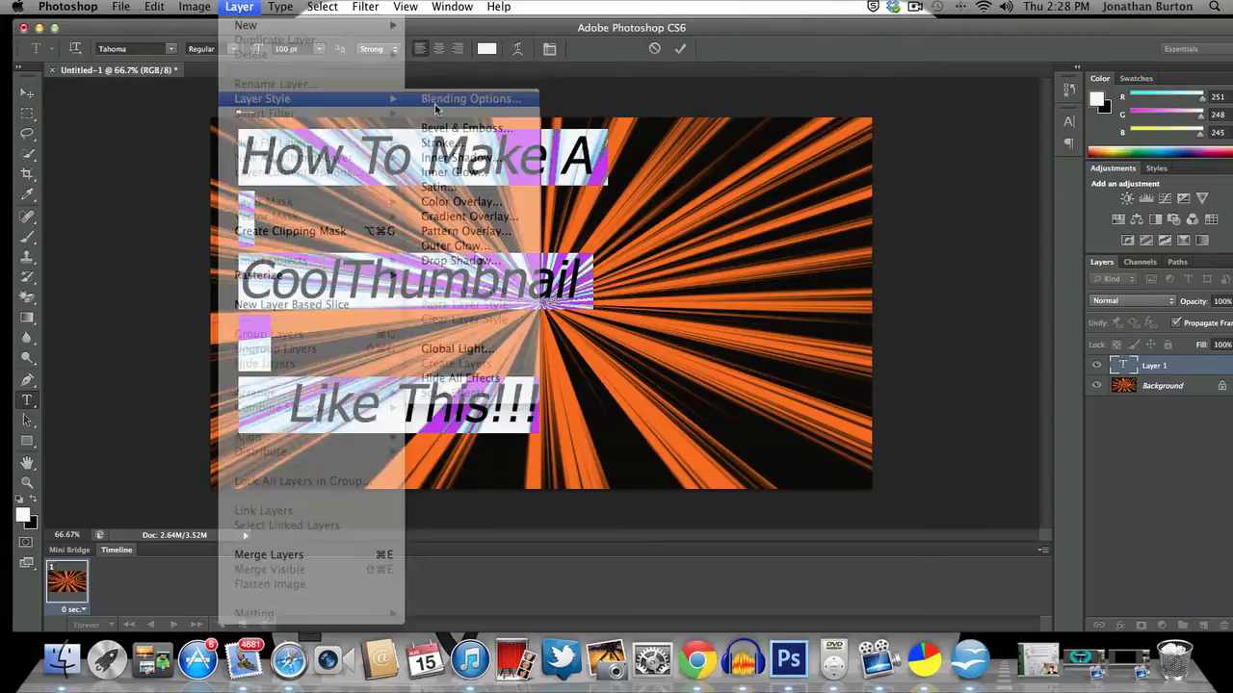
Add an 8 px black outside stroke and a drop shadow to the title.
click(470, 98)
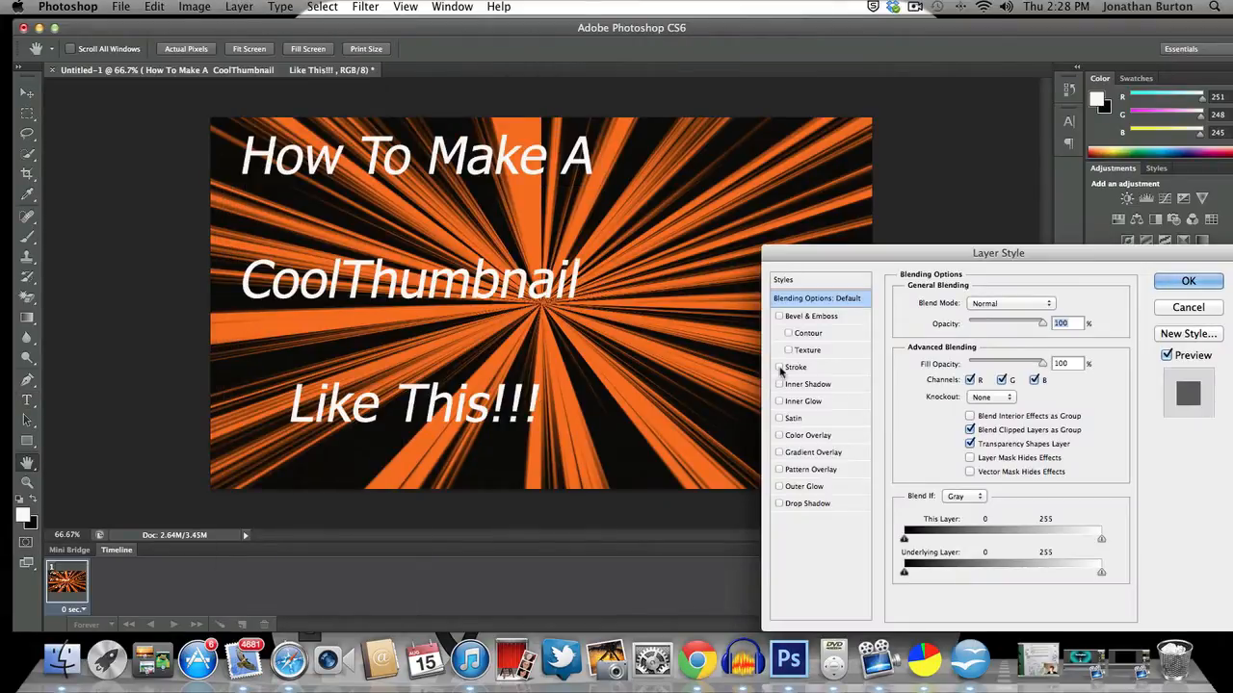
click(779, 367)
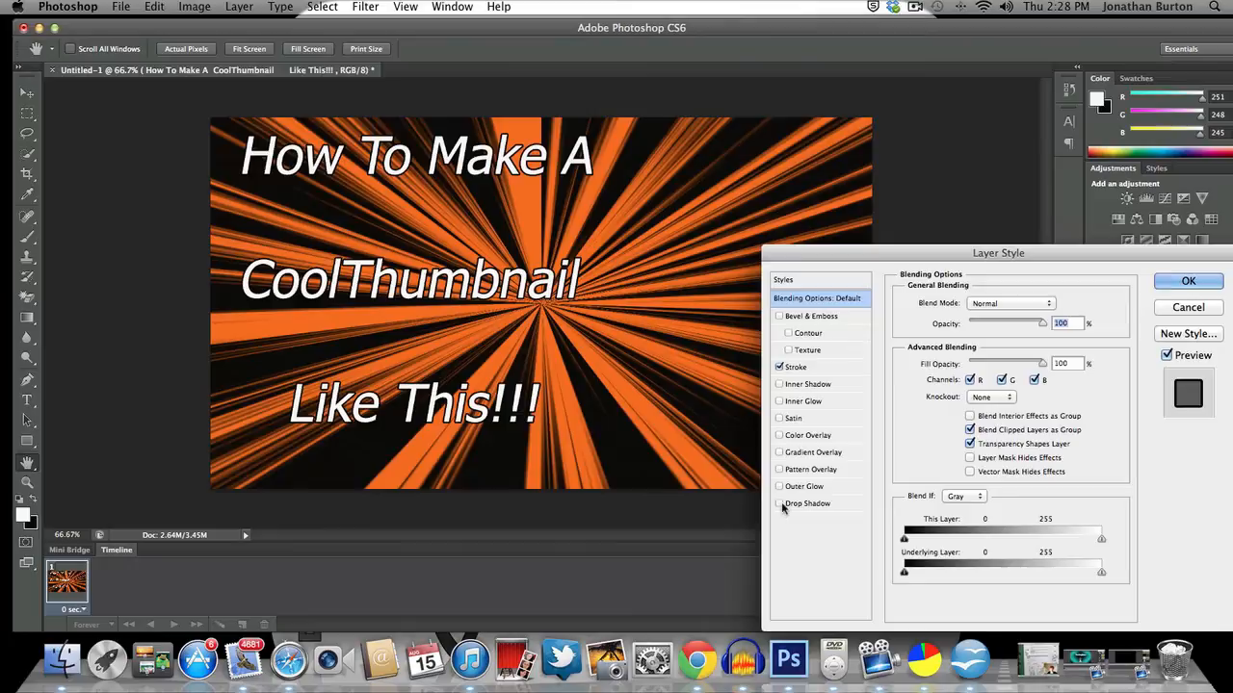
click(780, 502)
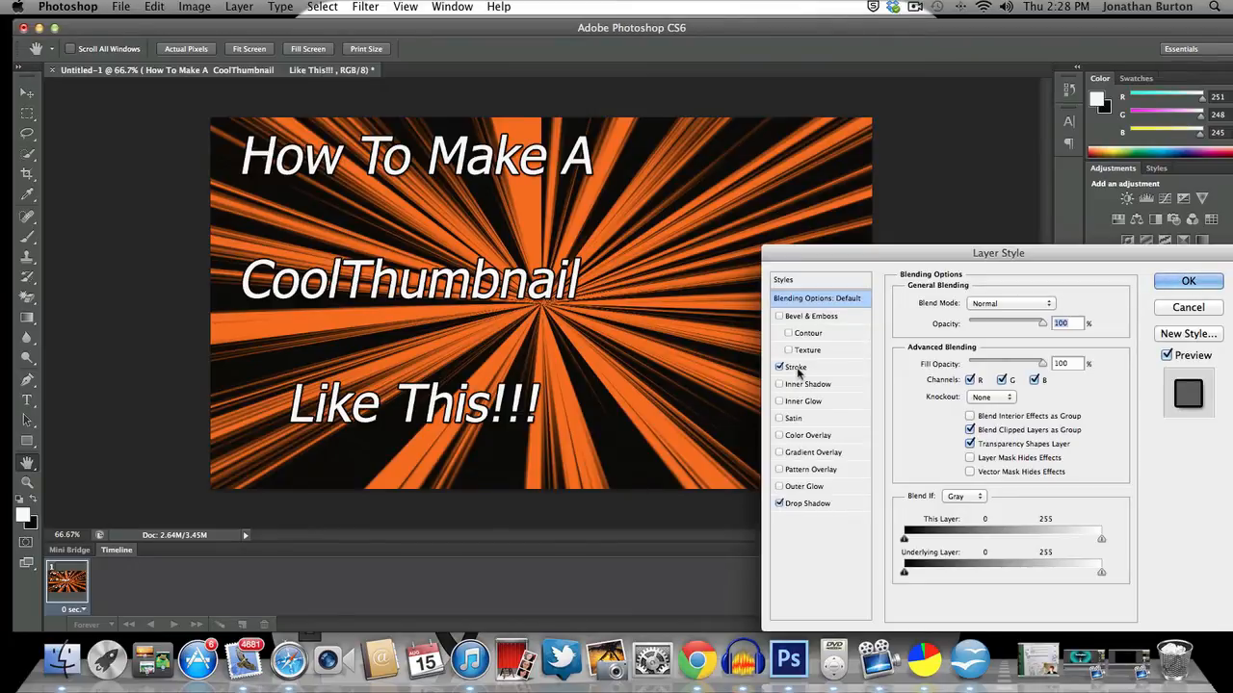
click(795, 367)
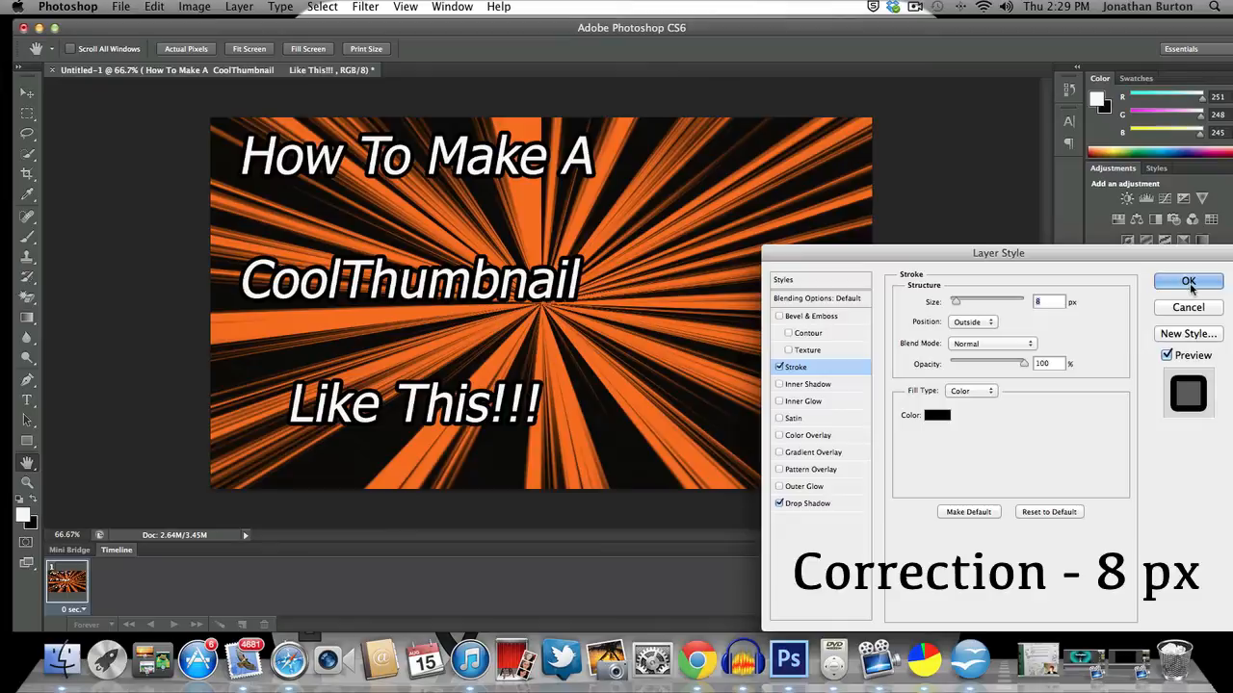
click(1188, 281)
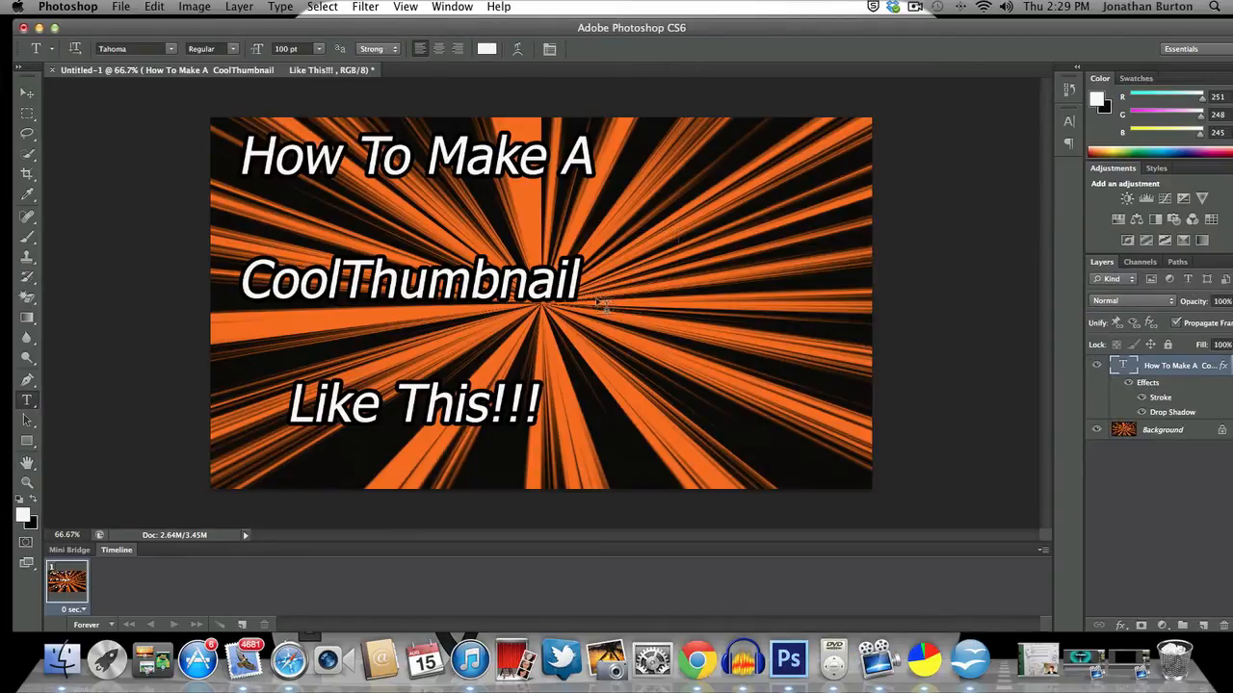
mouse_move(371, 568)
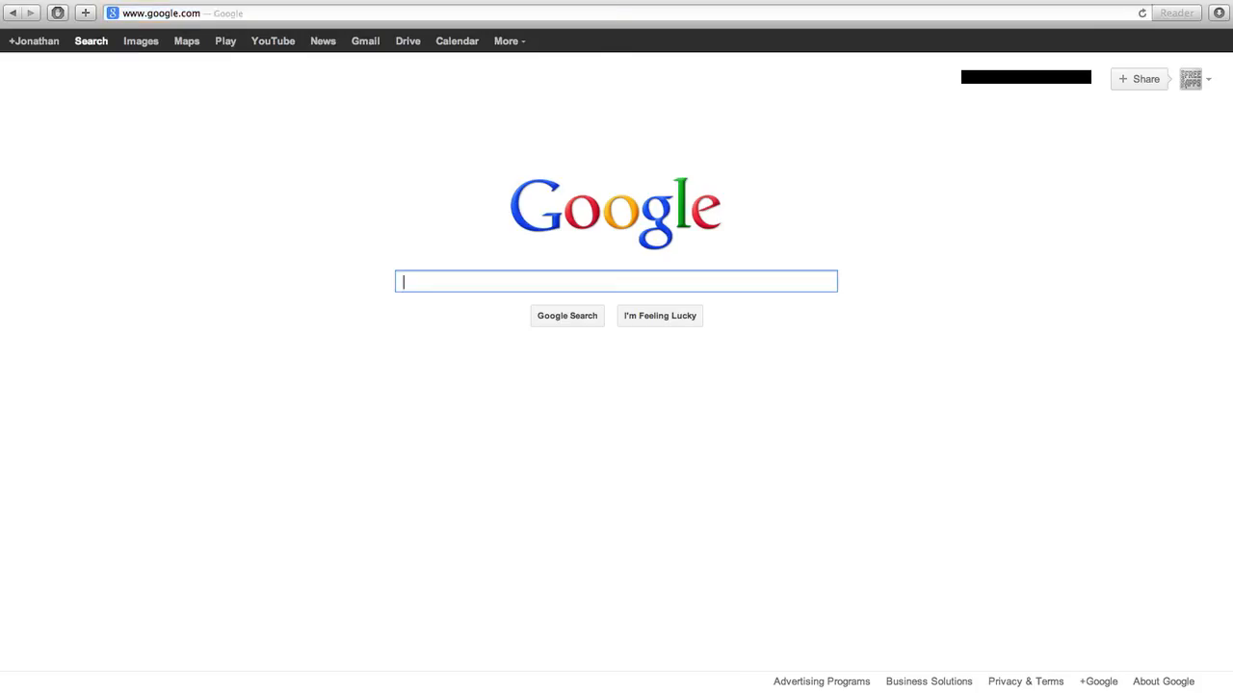
Search Google Images for 'smiley pointing left' and open a pointing smiley result.
text(smi)
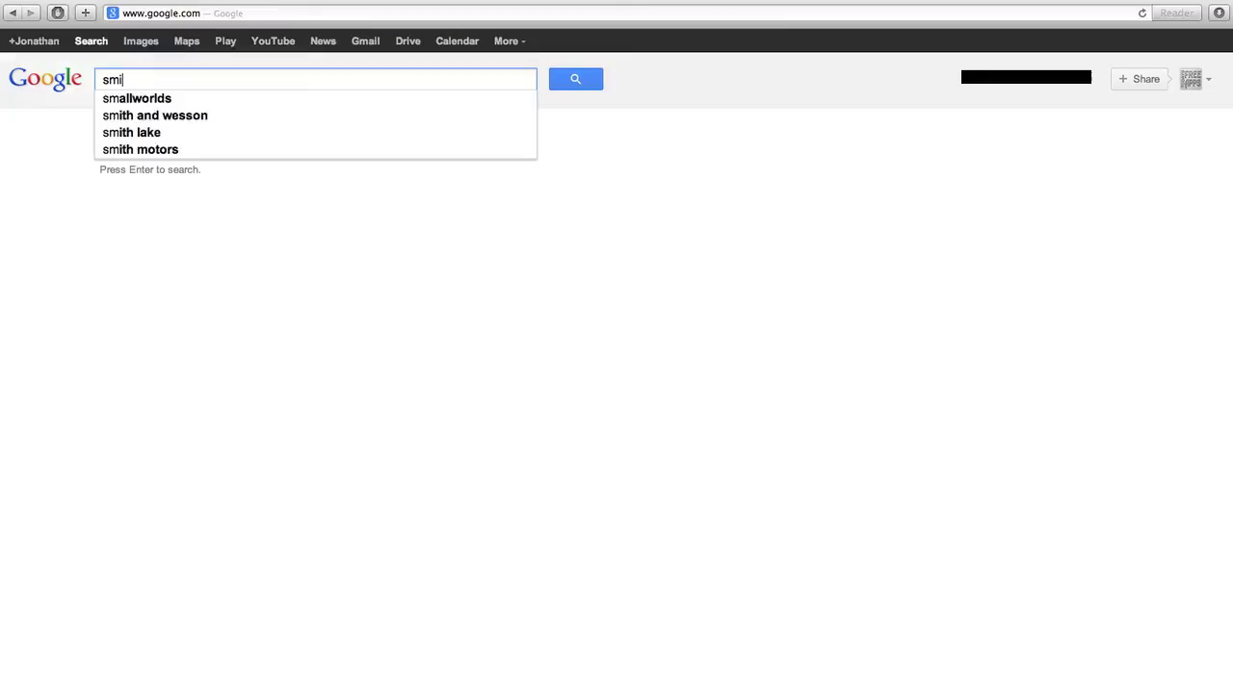
text(smiley p)
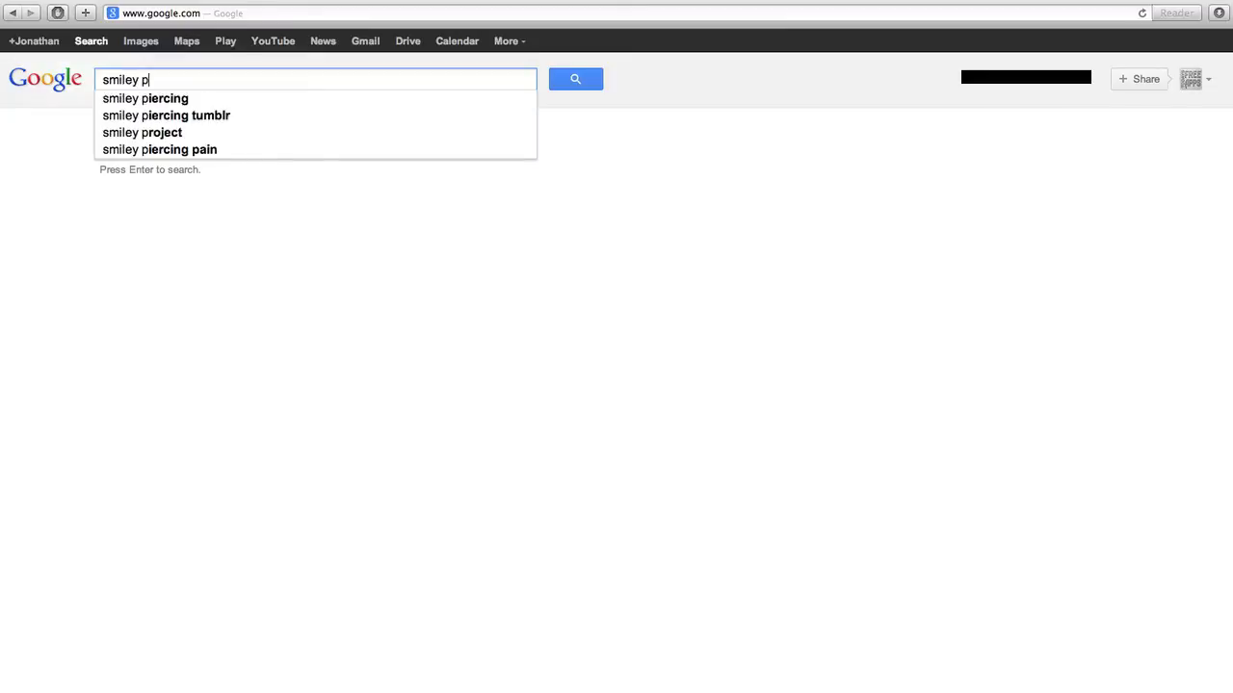
text(ointing left)
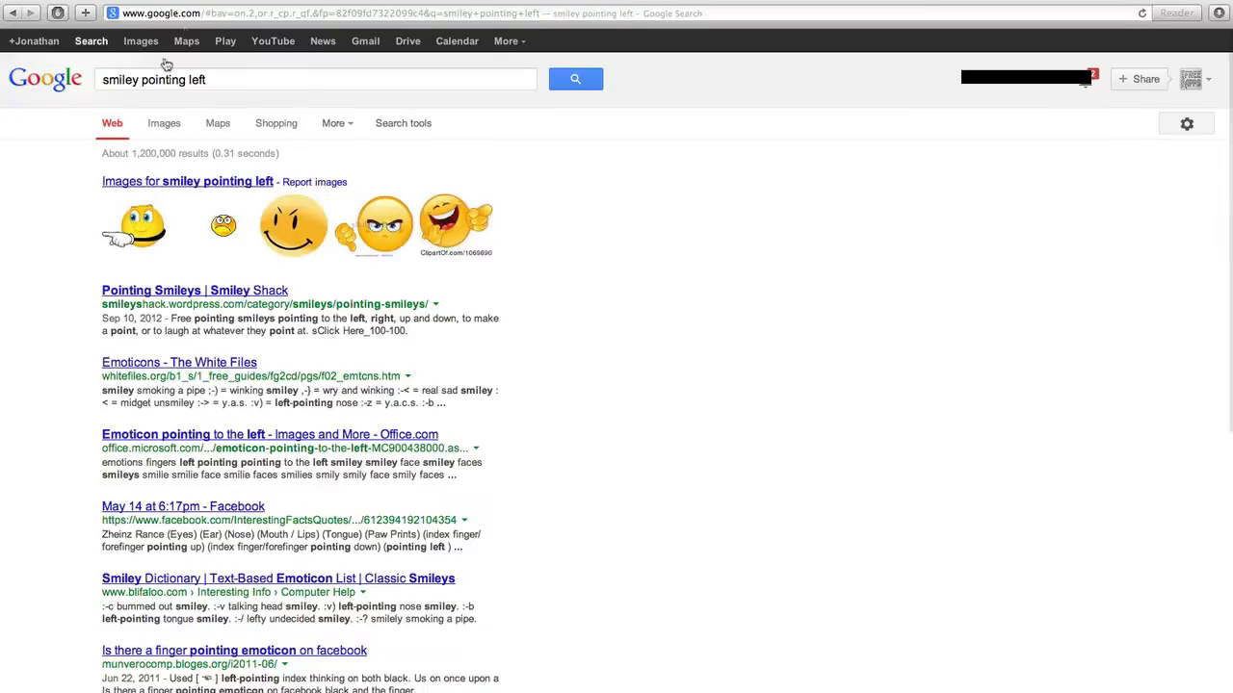
click(141, 40)
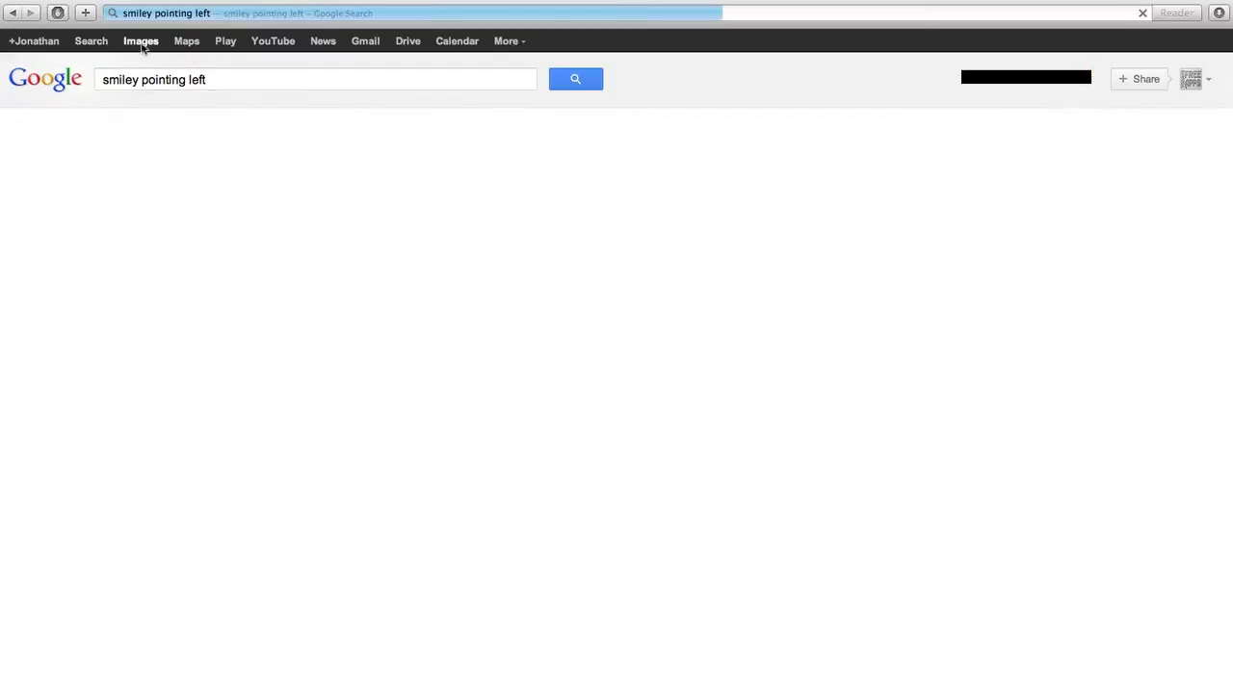
click(141, 41)
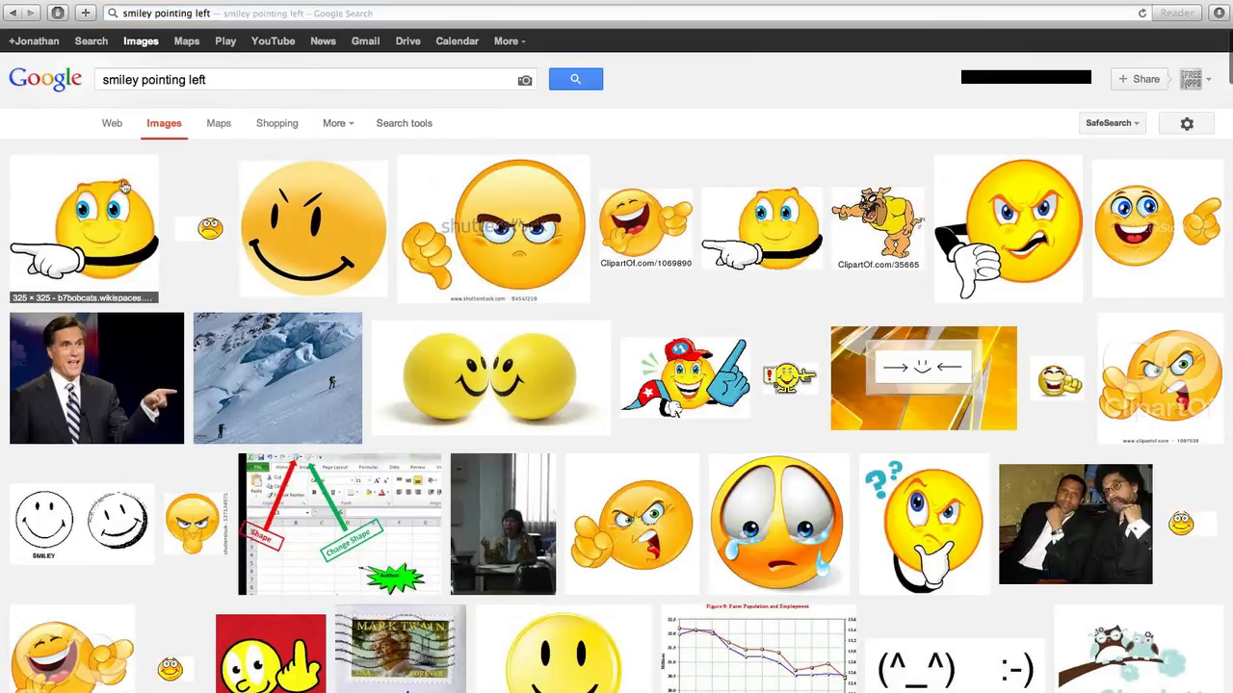
click(84, 228)
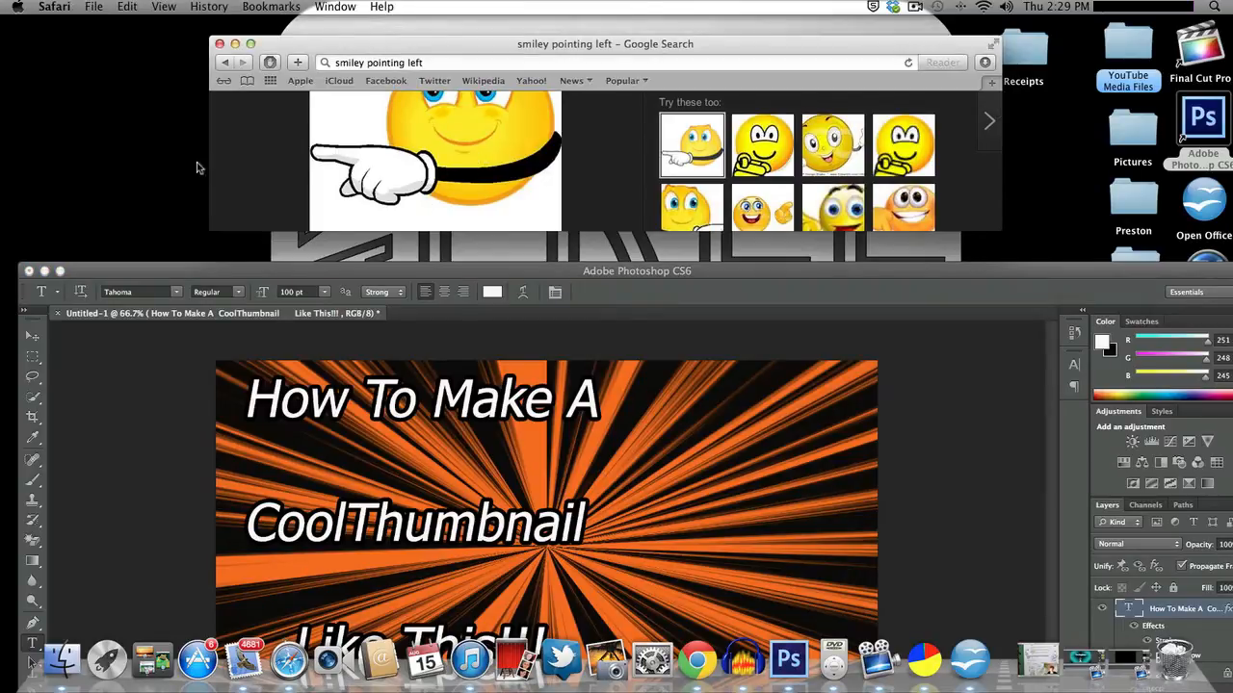
mouse_move(104, 164)
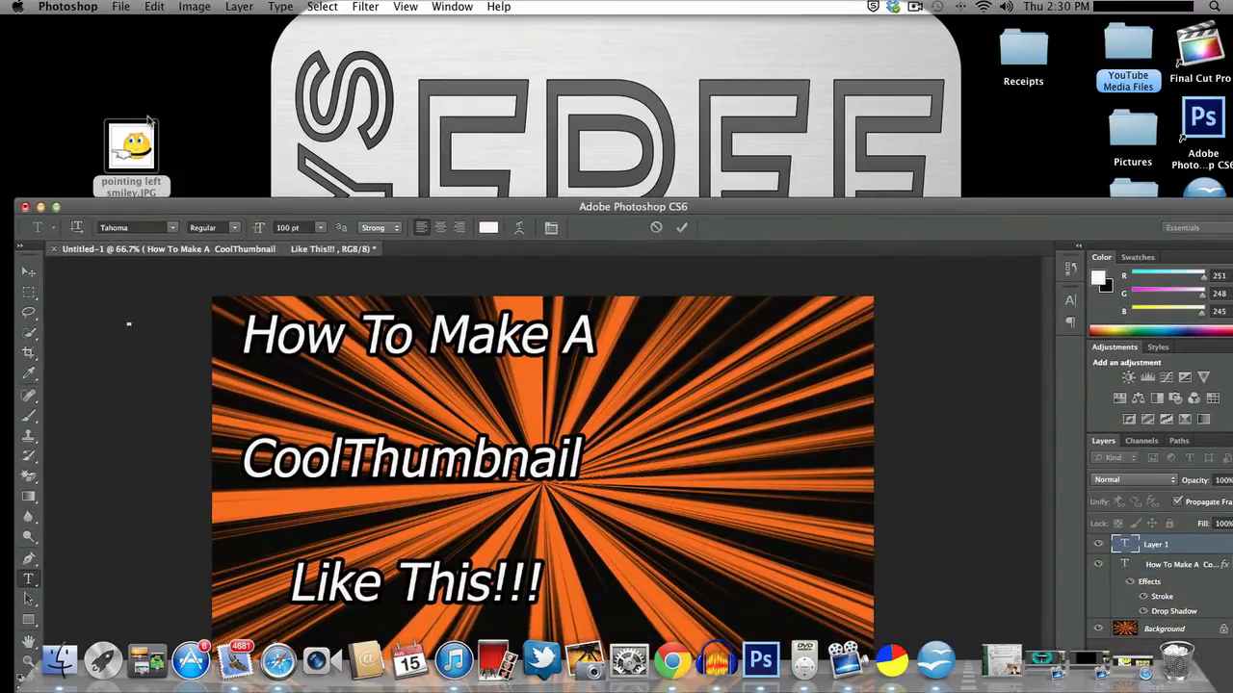
Delete the empty extra Layer 1 from the thumbnail document.
click(120, 6)
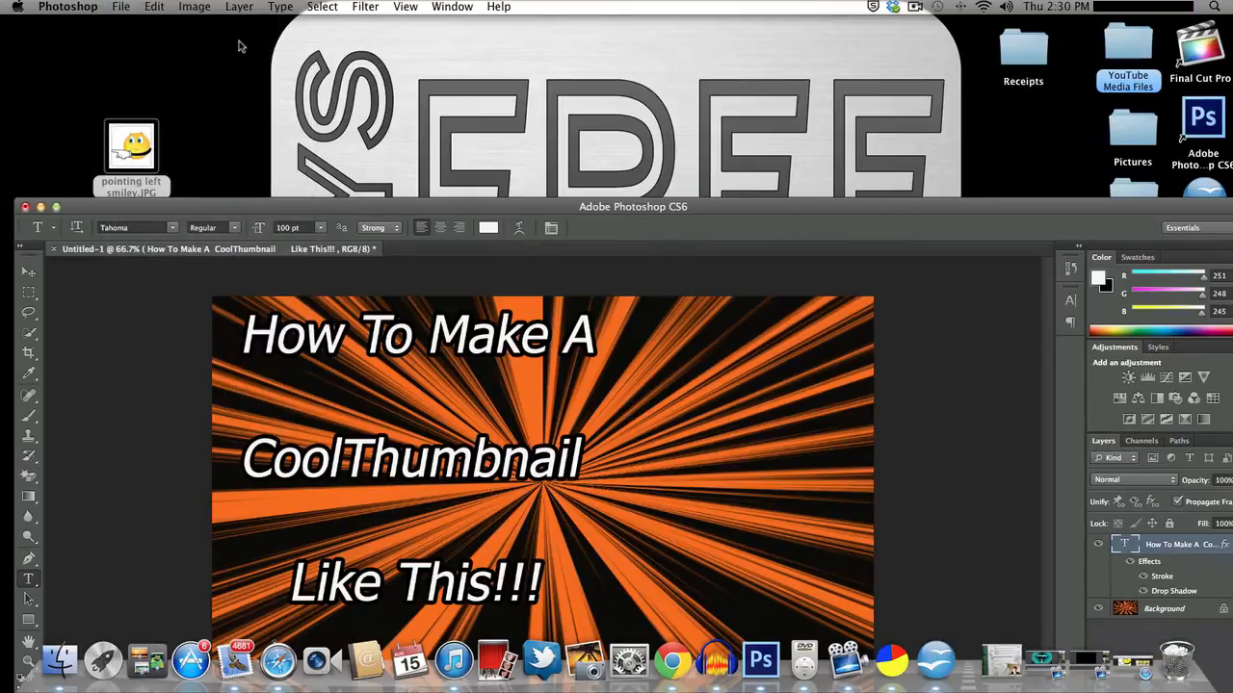
Make a new 1280×720 document and place the smiley enlarged to about 225%, centred.
click(120, 7)
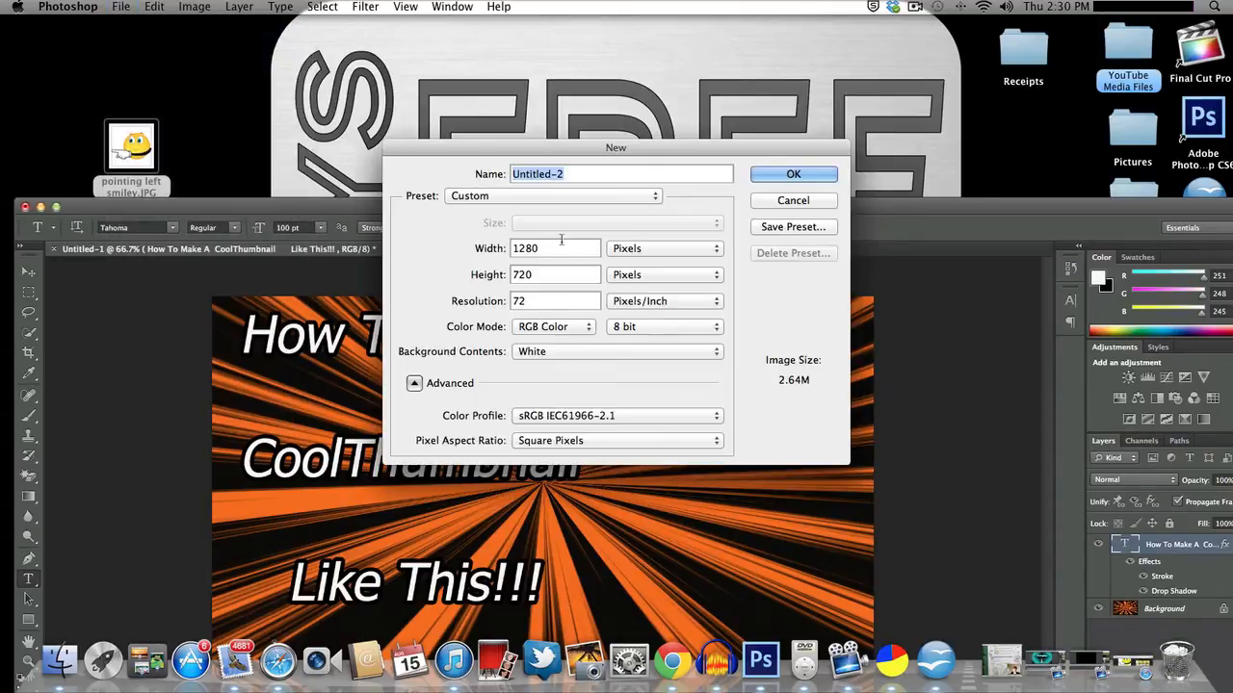
click(792, 173)
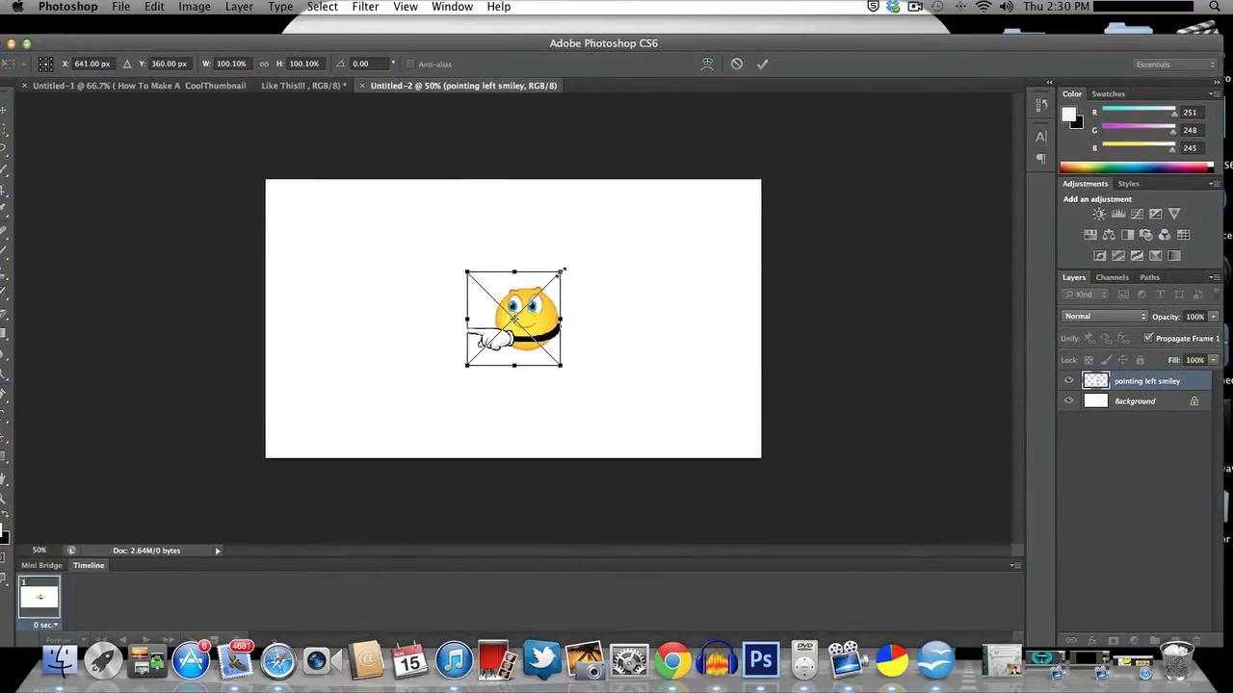
drag(564, 272, 677, 154)
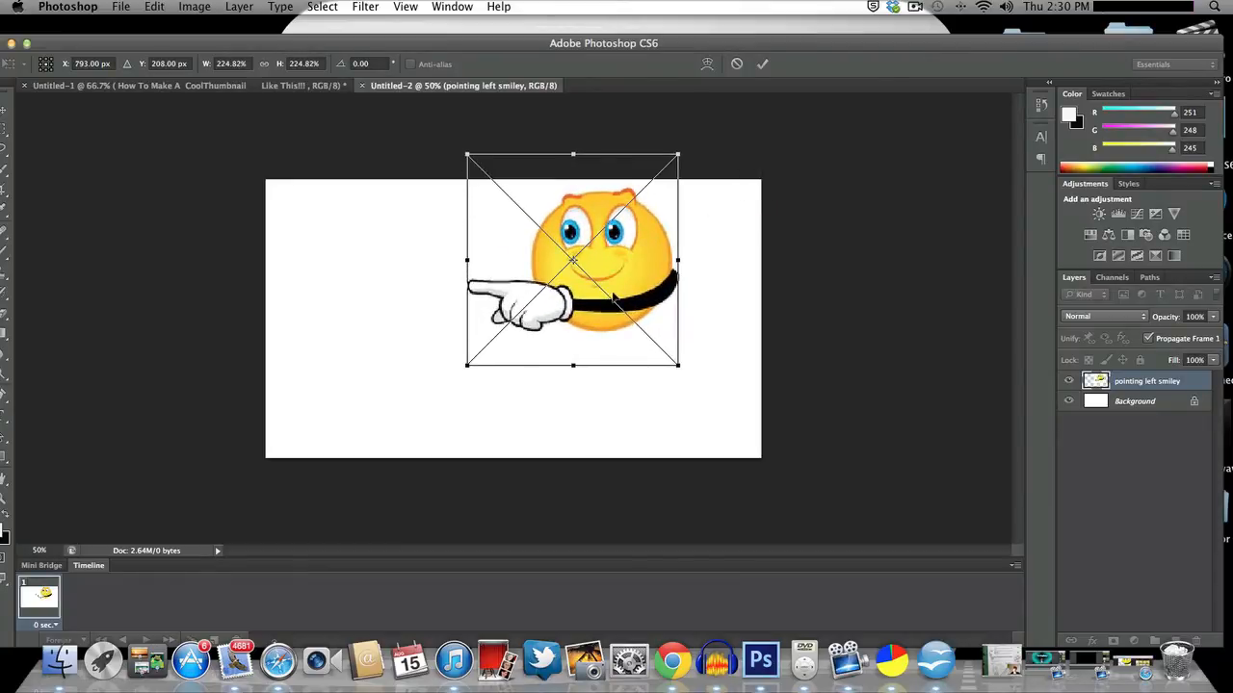
drag(573, 260, 493, 323)
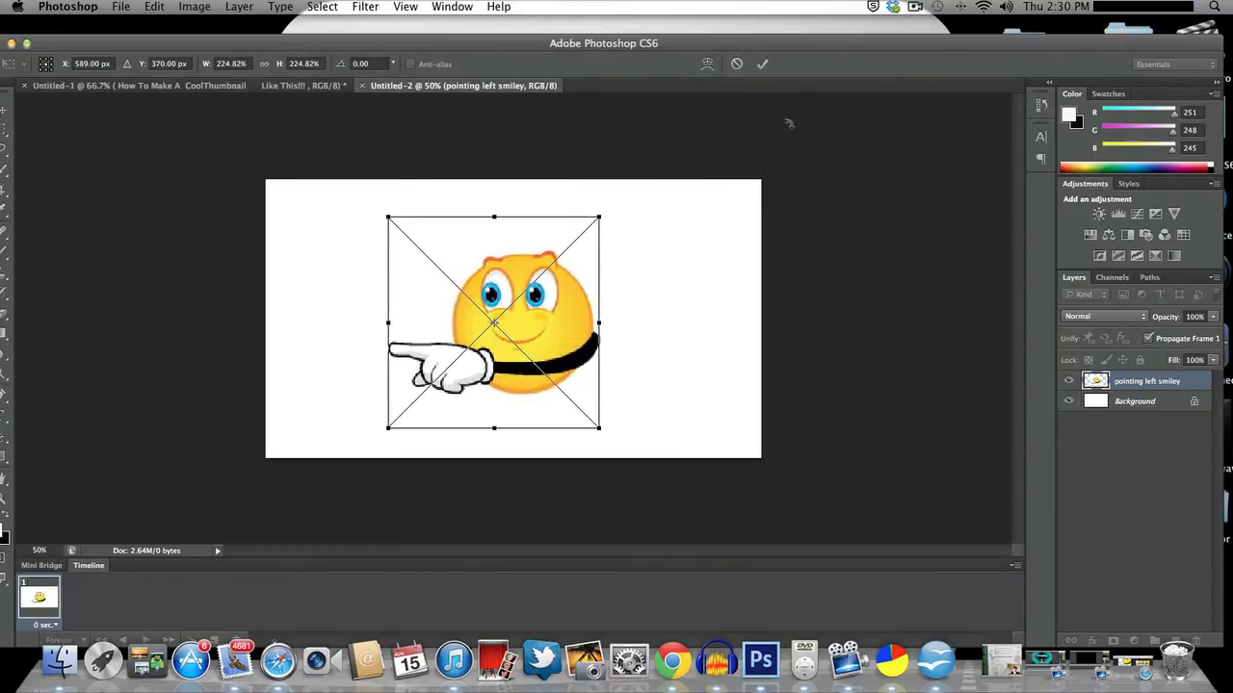
click(762, 63)
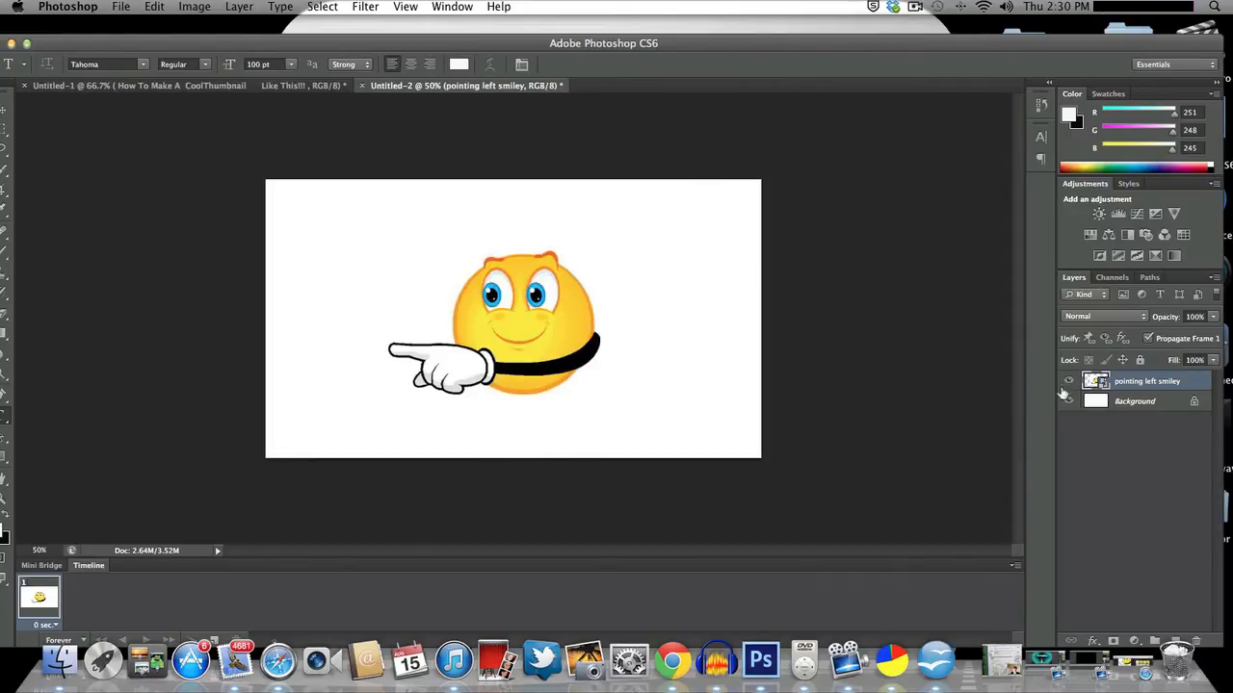
Hide the Background layer, rasterize the smiley, and Magic Eraser its white surround.
click(1068, 401)
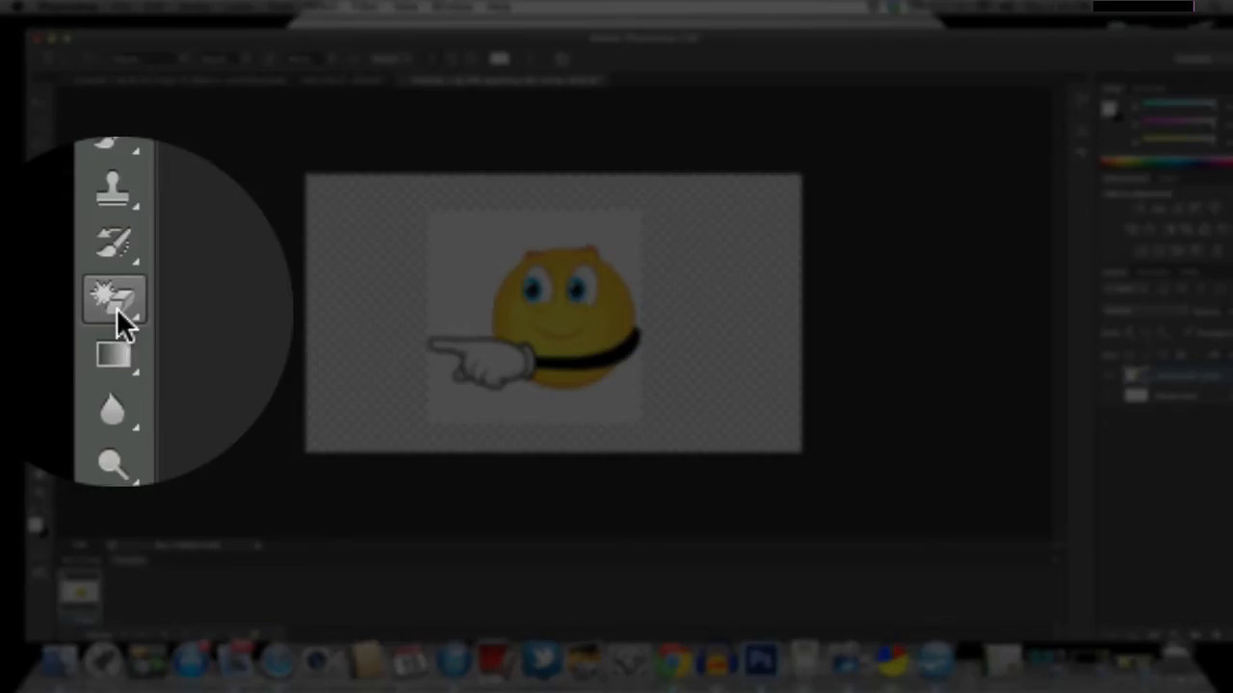
mouse_move(114, 298)
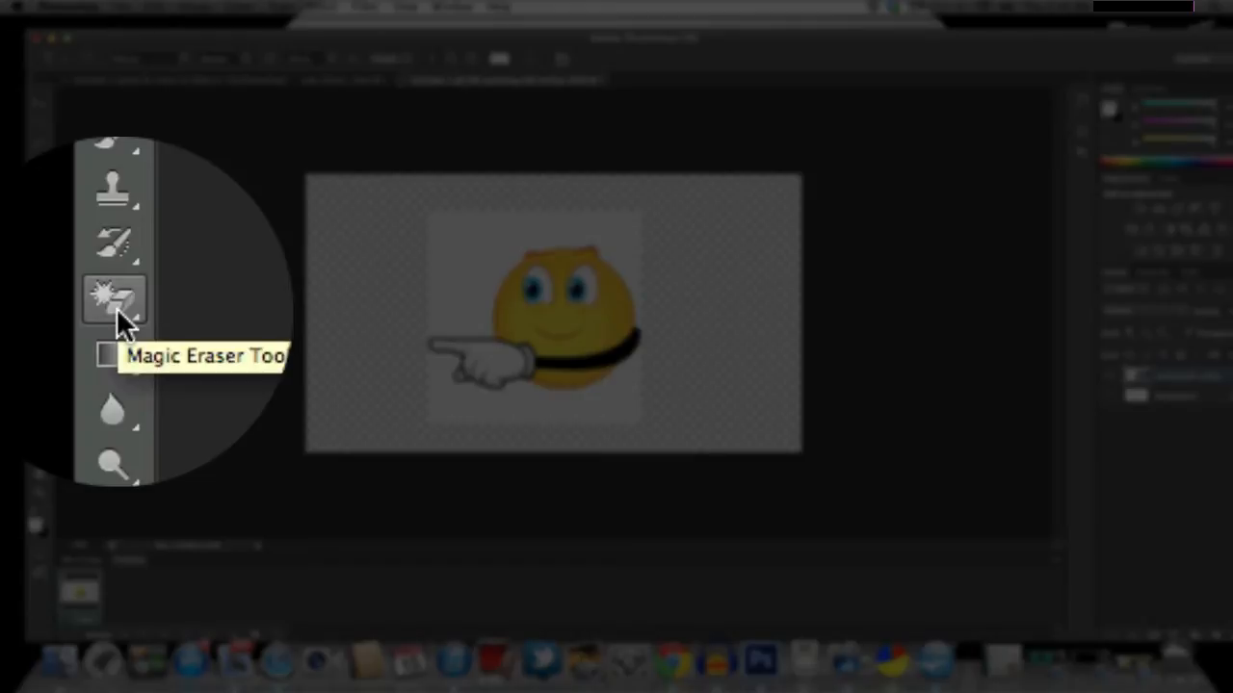
click(113, 299)
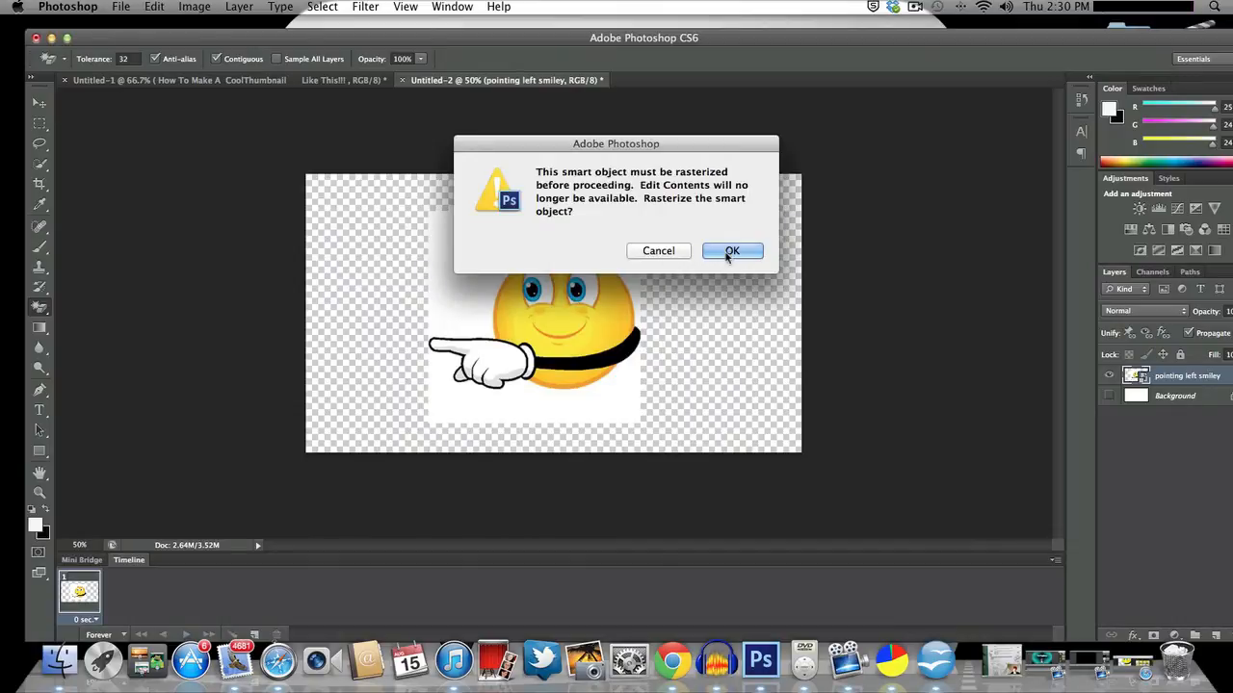
click(731, 250)
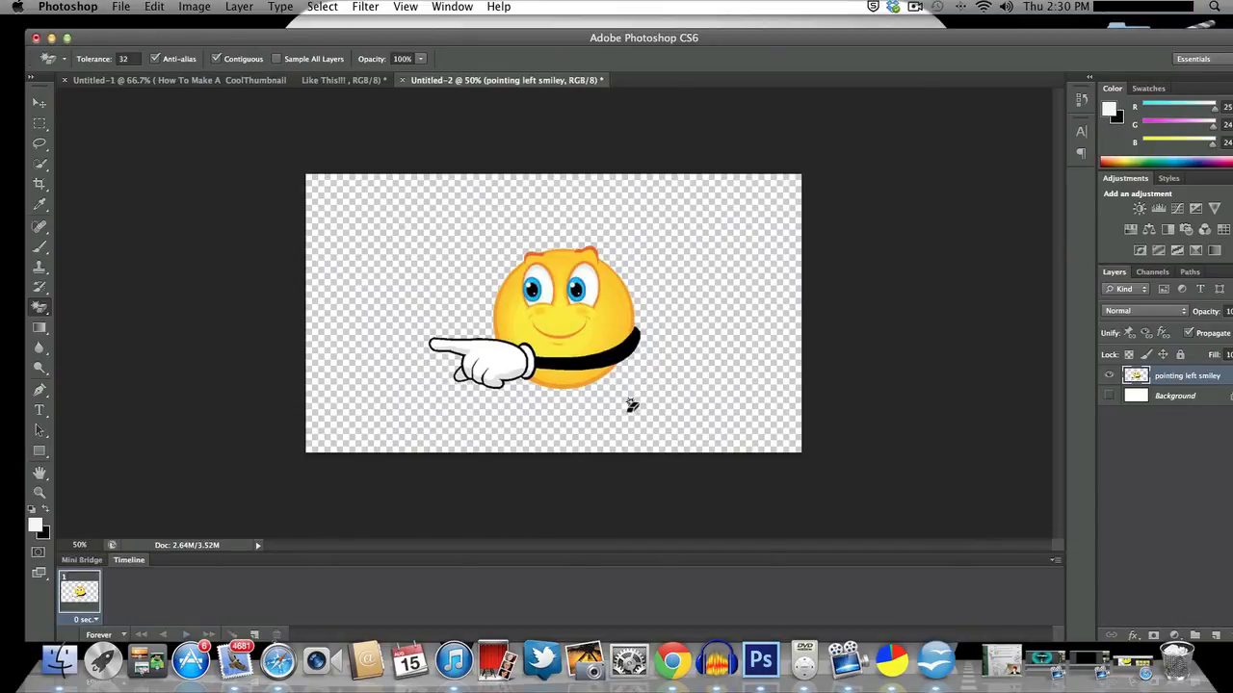
mouse_move(580, 350)
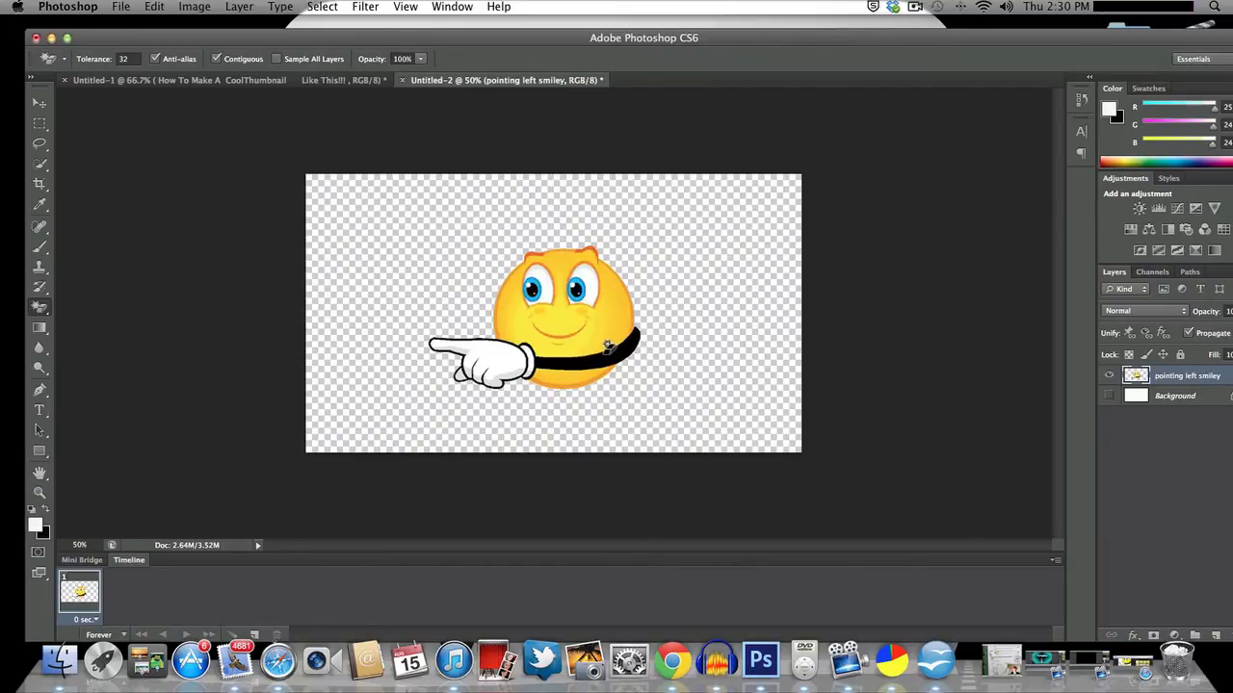
click(121, 7)
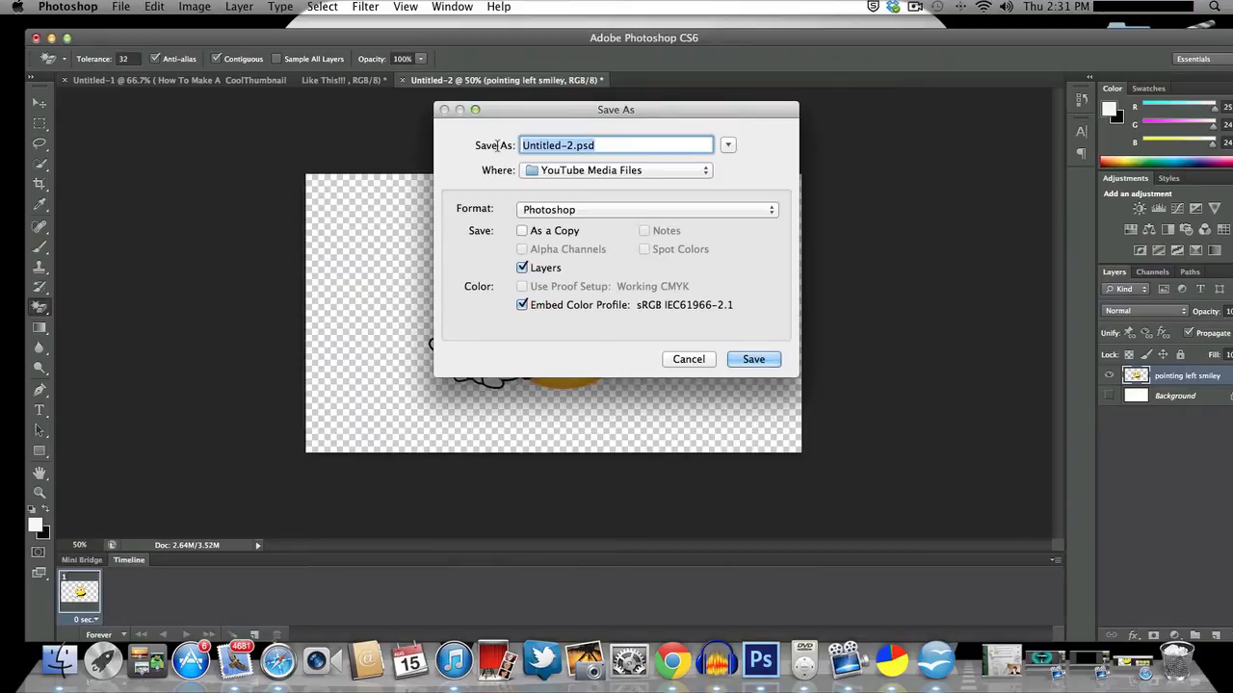
Save the smiley to the Desktop as 'test pic' in PNG, then close Untitled-2 unsaved.
text(tes)
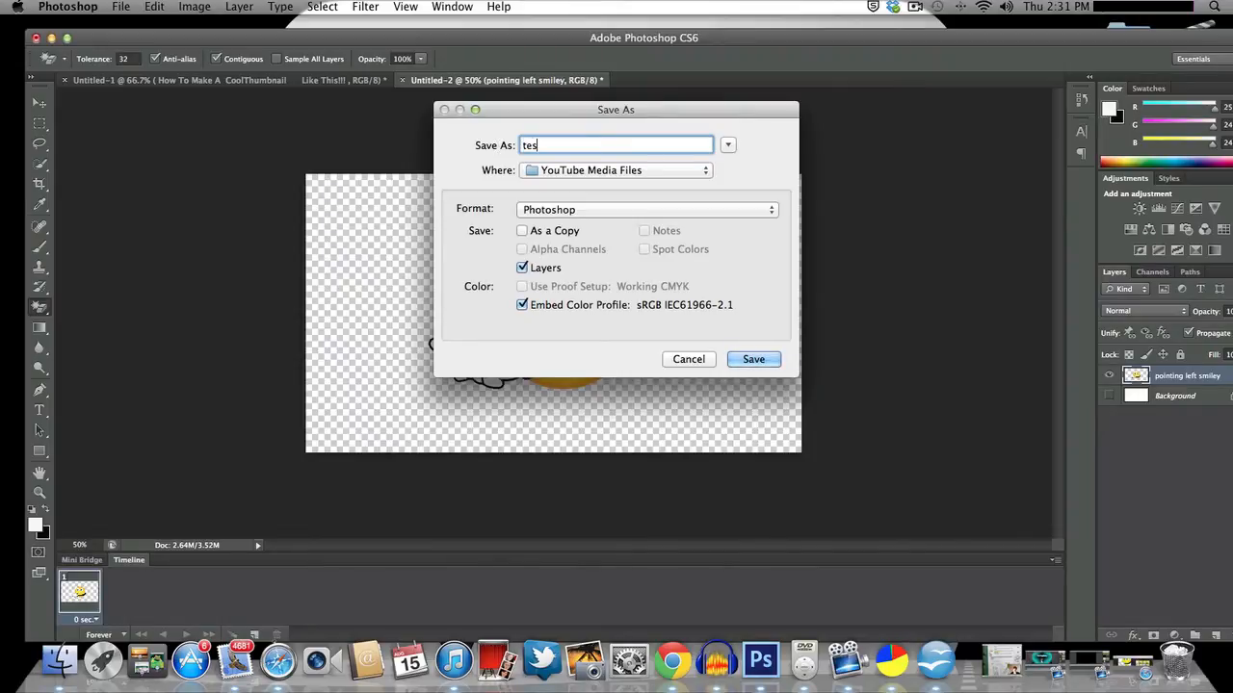
text(t pic)
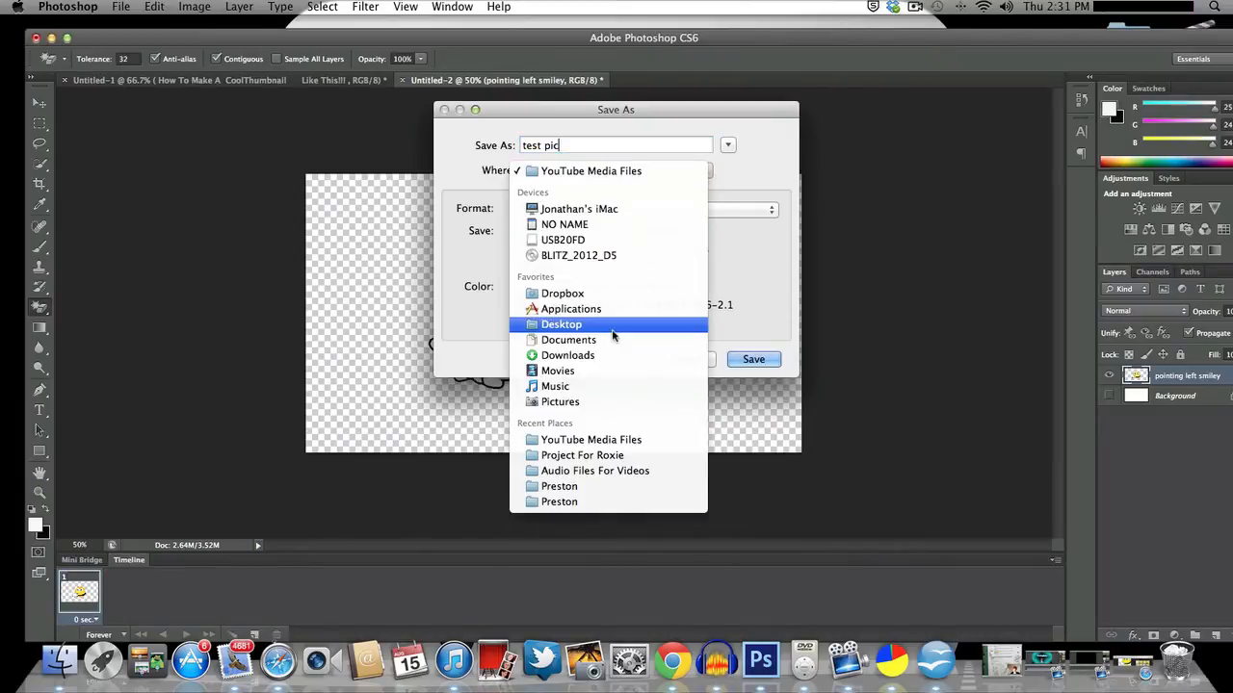
click(561, 323)
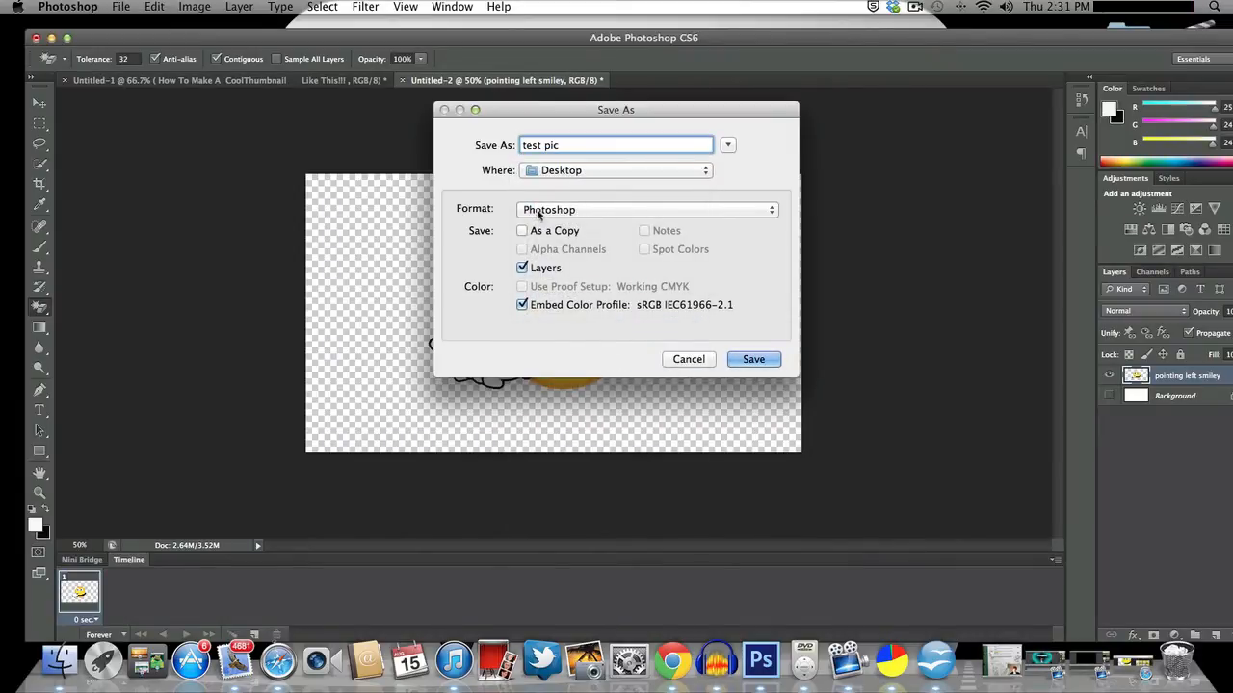
click(645, 209)
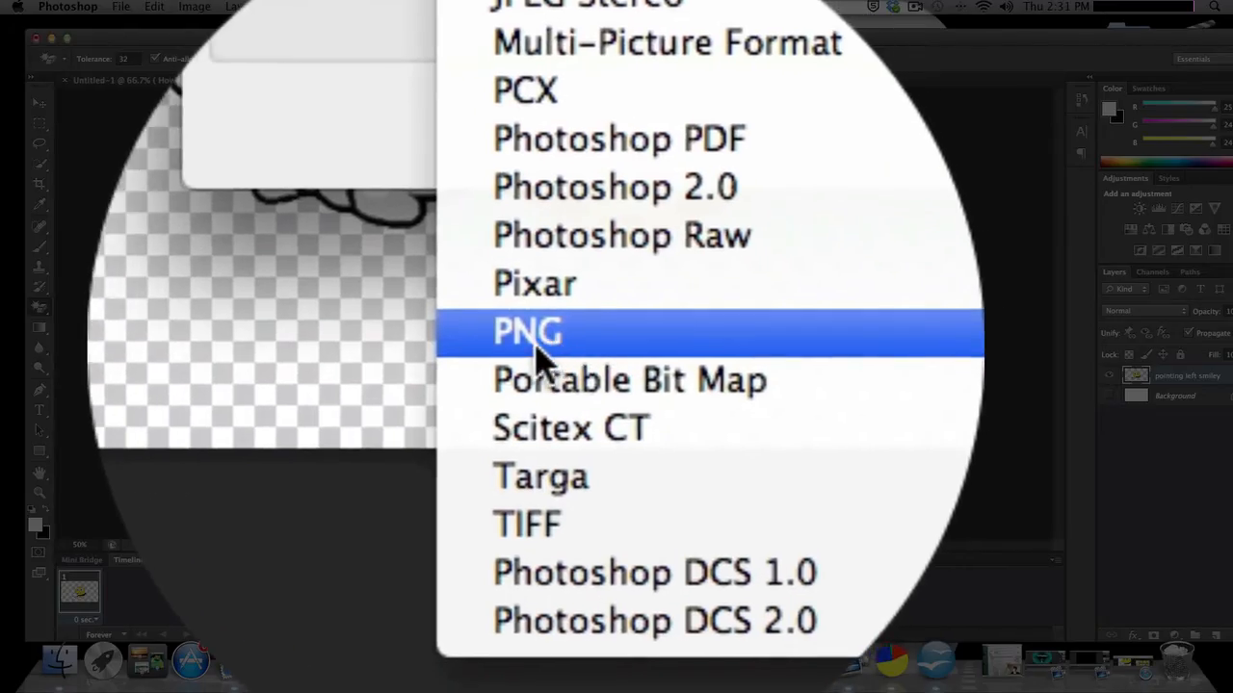
click(527, 332)
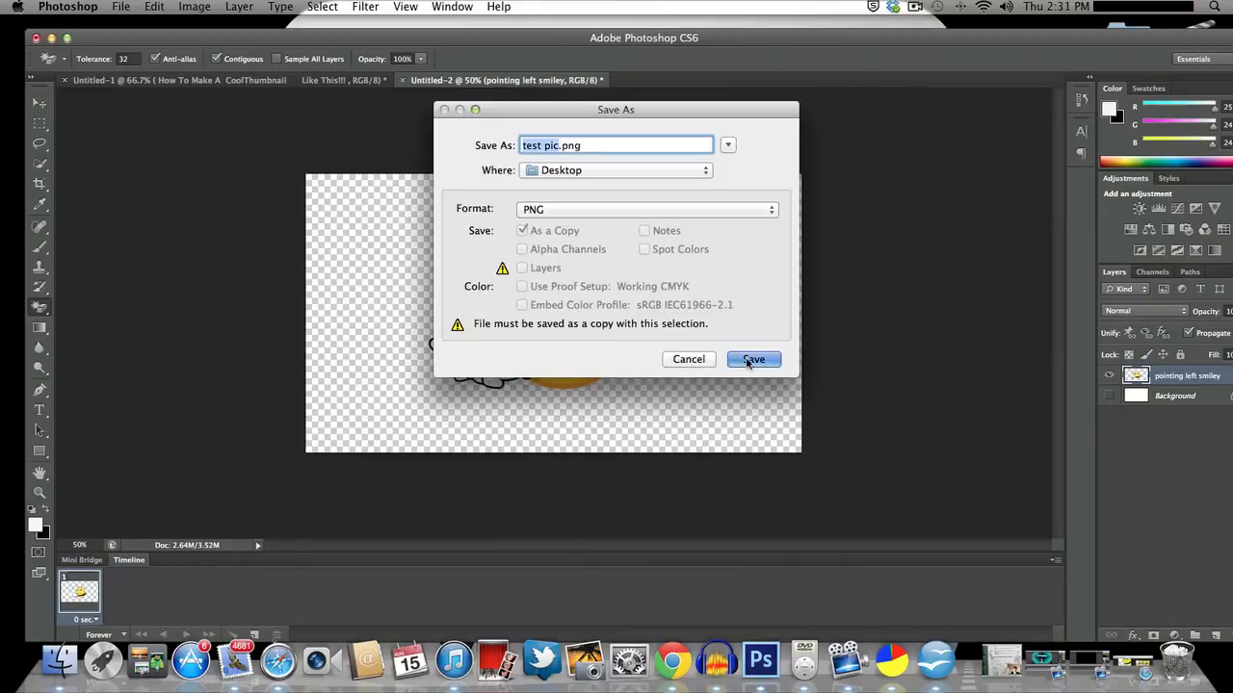
click(752, 359)
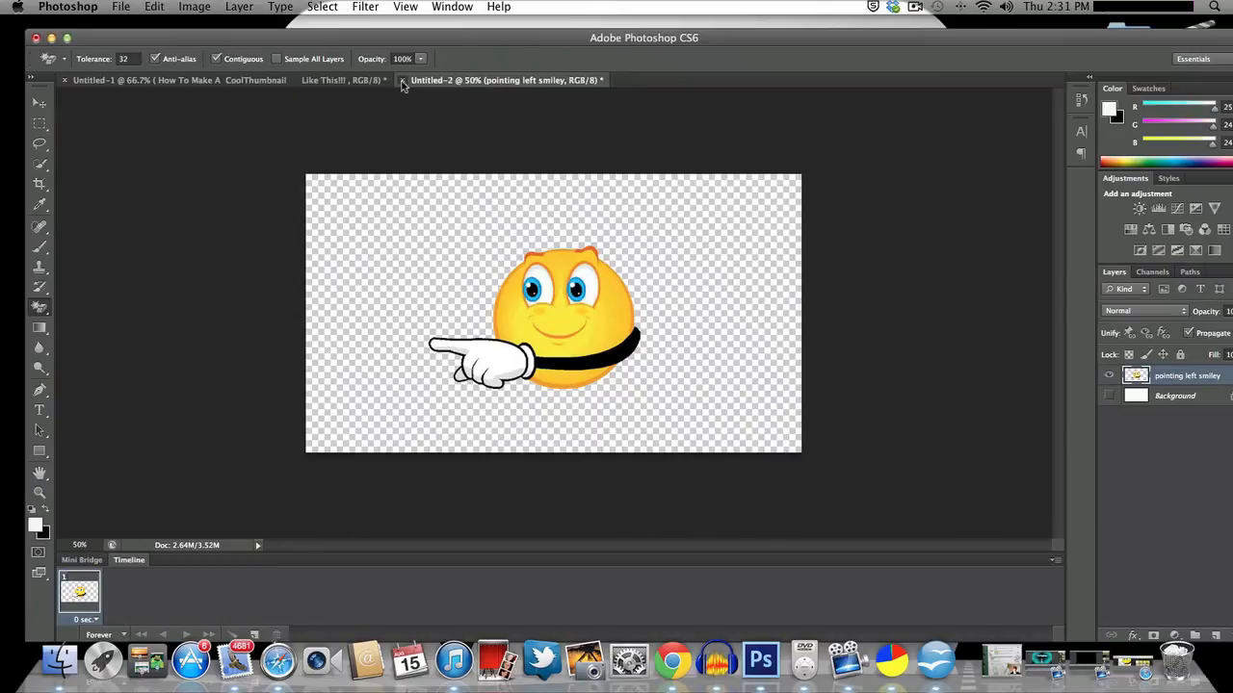
click(402, 80)
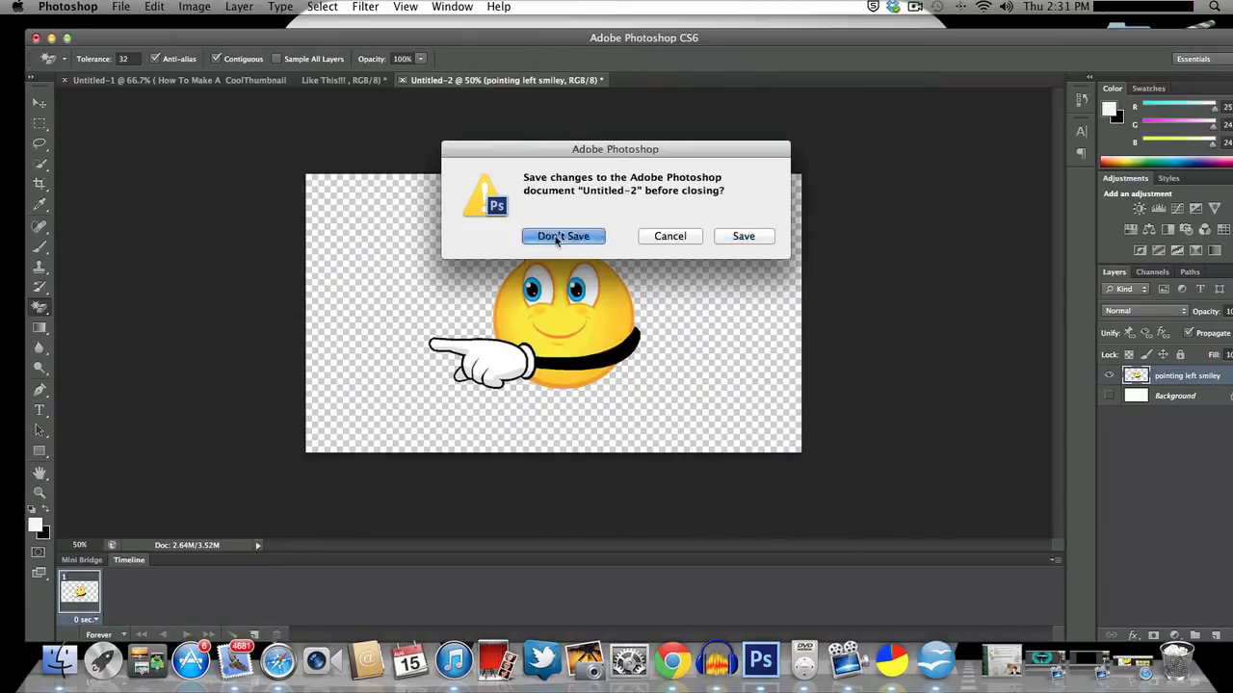
click(562, 236)
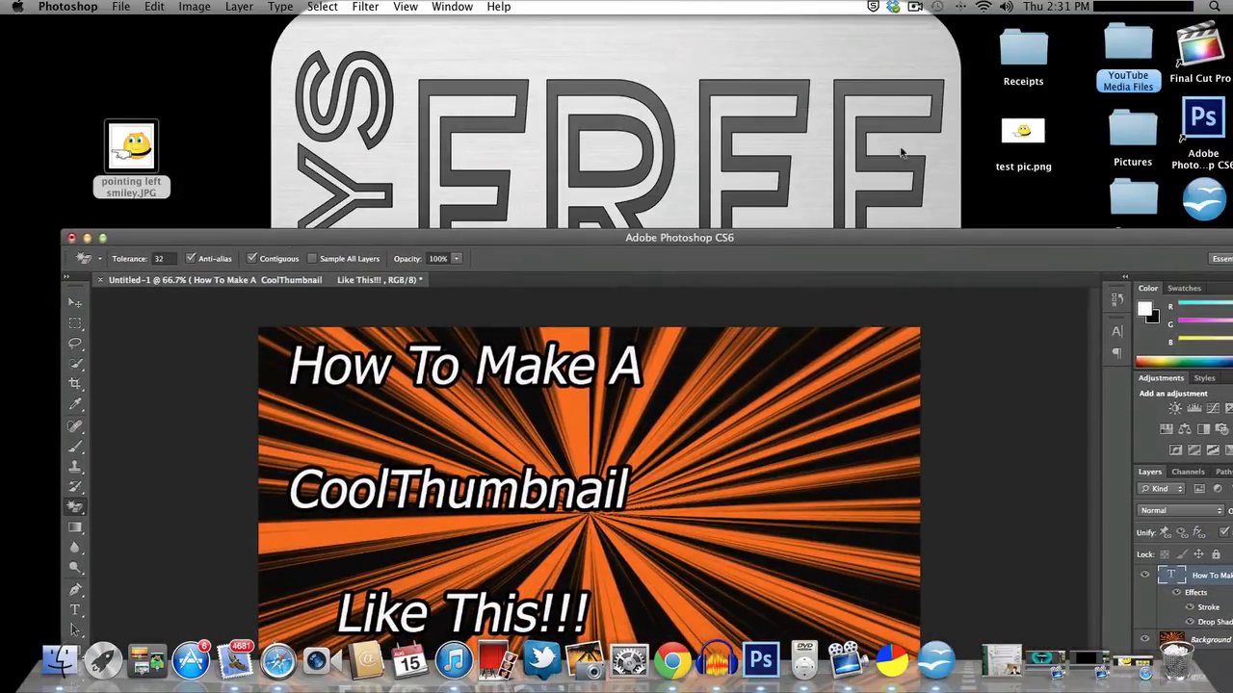
Drag test pic.png into Untitled-1, shift it right beside the title, and commit.
drag(1023, 130, 790, 467)
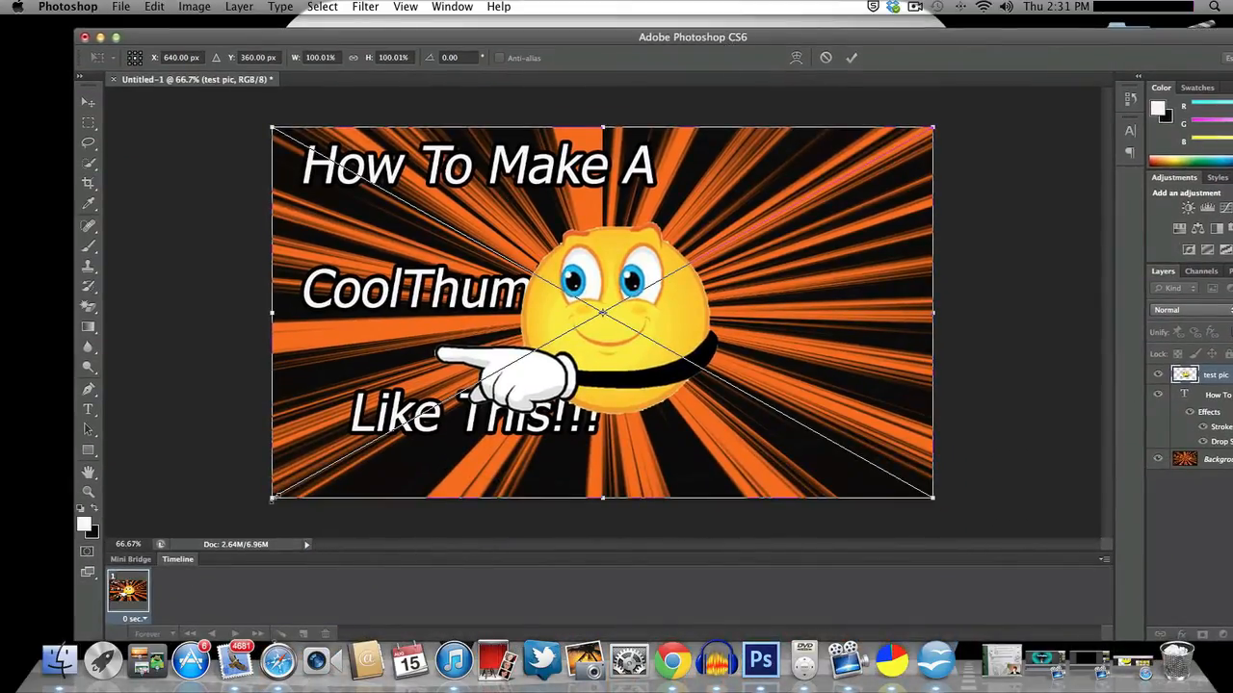
drag(602, 313, 693, 289)
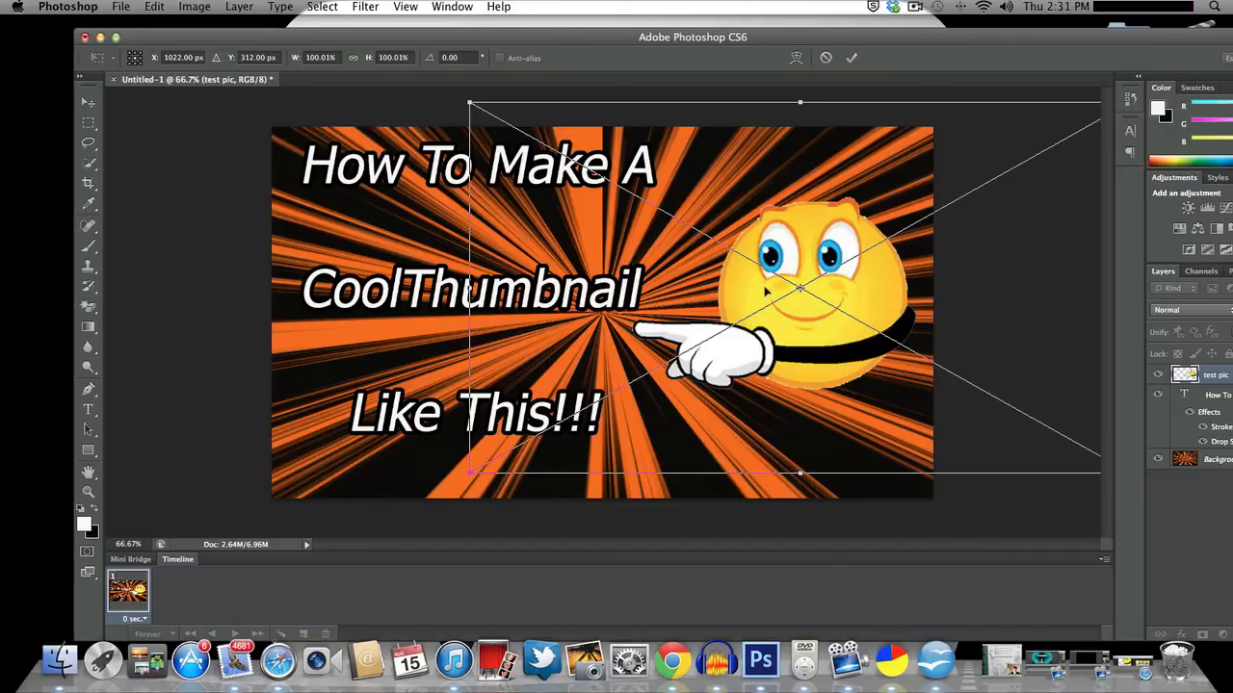
mouse_move(934, 12)
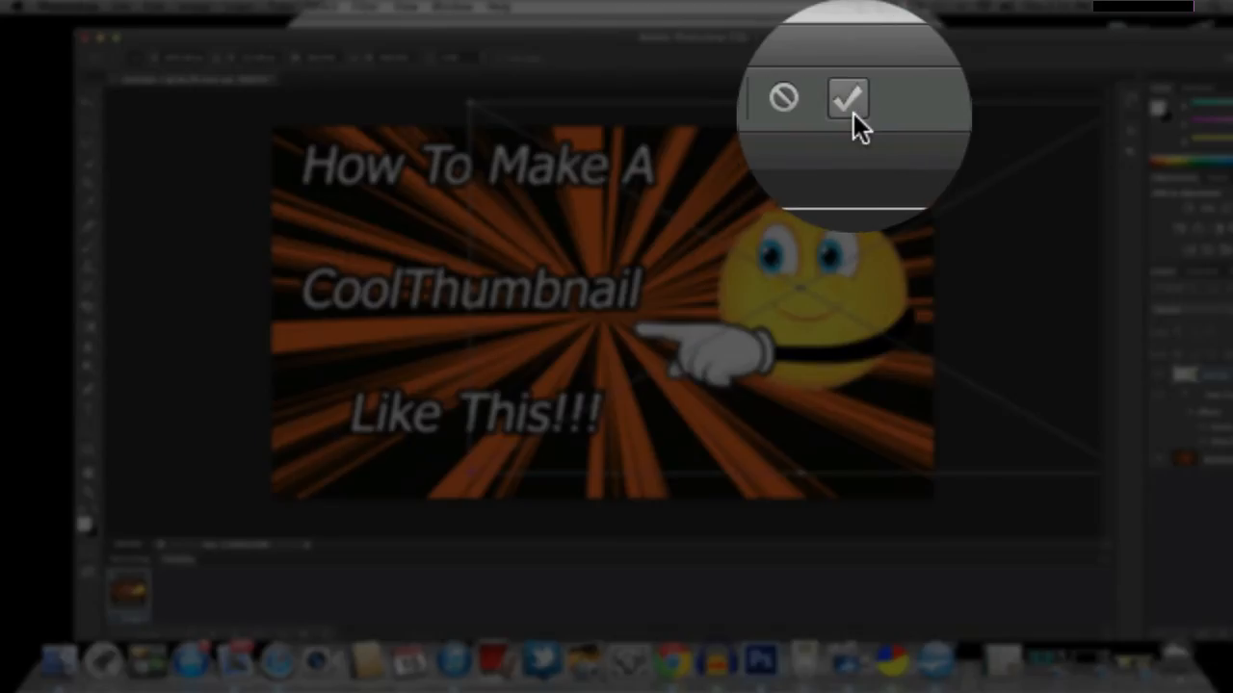
click(845, 99)
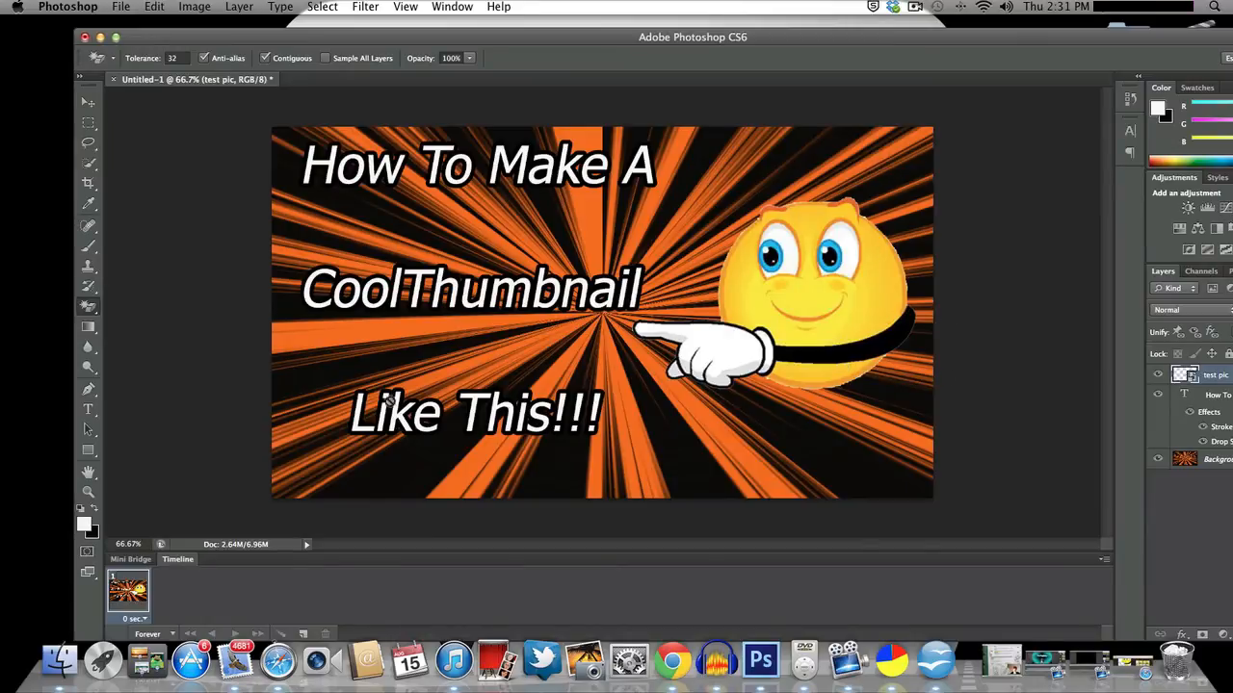
mouse_move(806, 421)
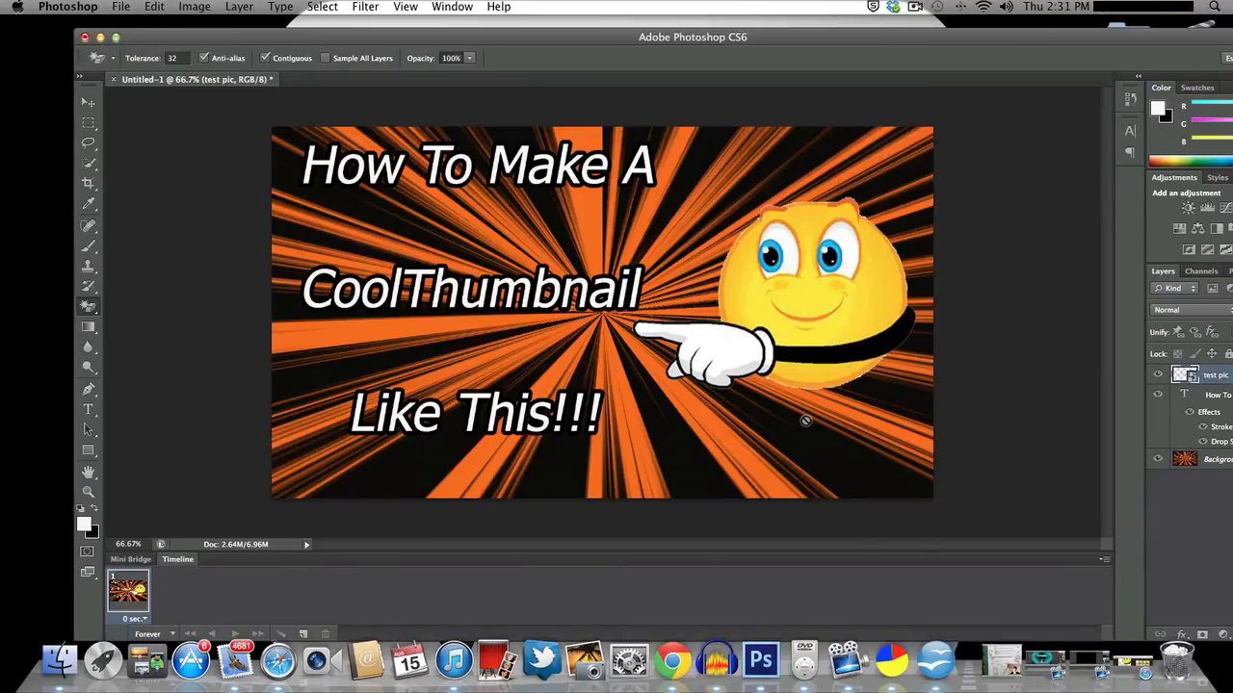